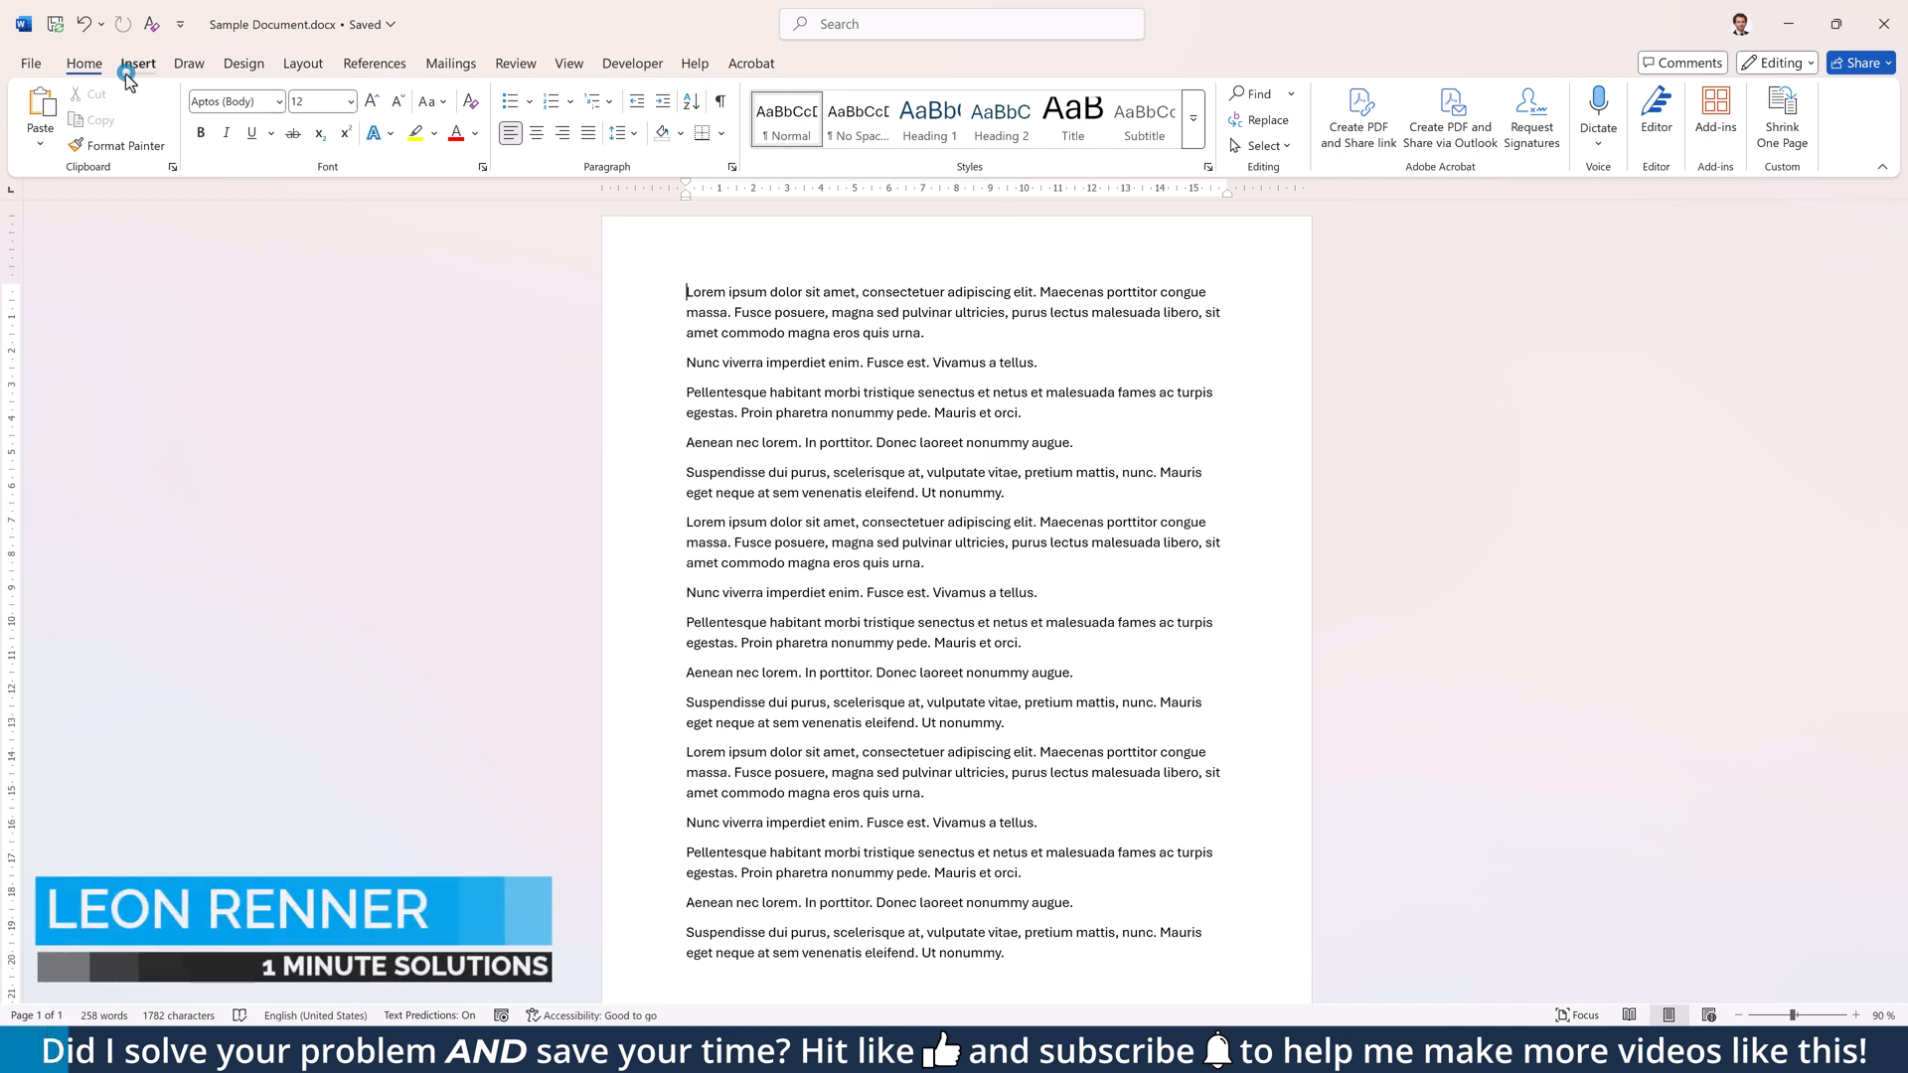
Begin drawing a straight horizontal line shape just below the first paragraph.
left_click(137, 64)
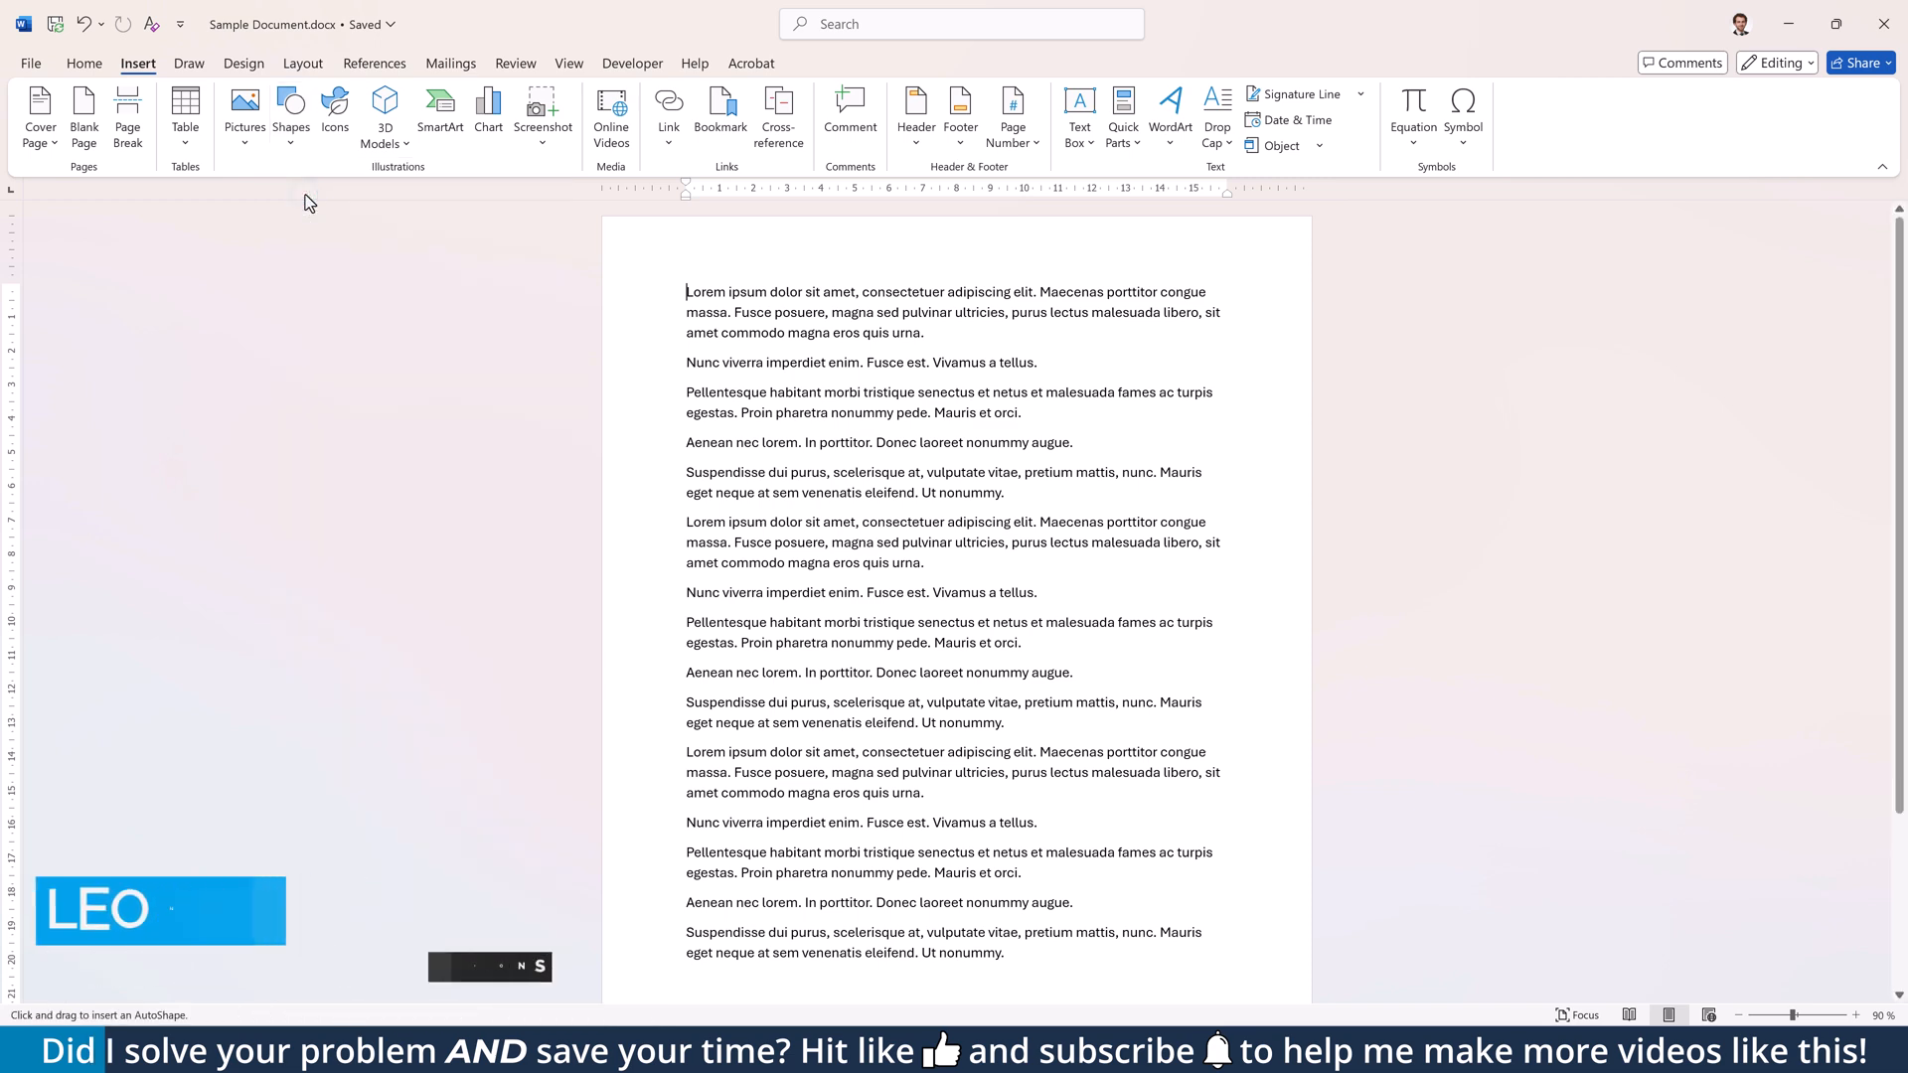
left_click_drag(654, 342, 1292, 342)
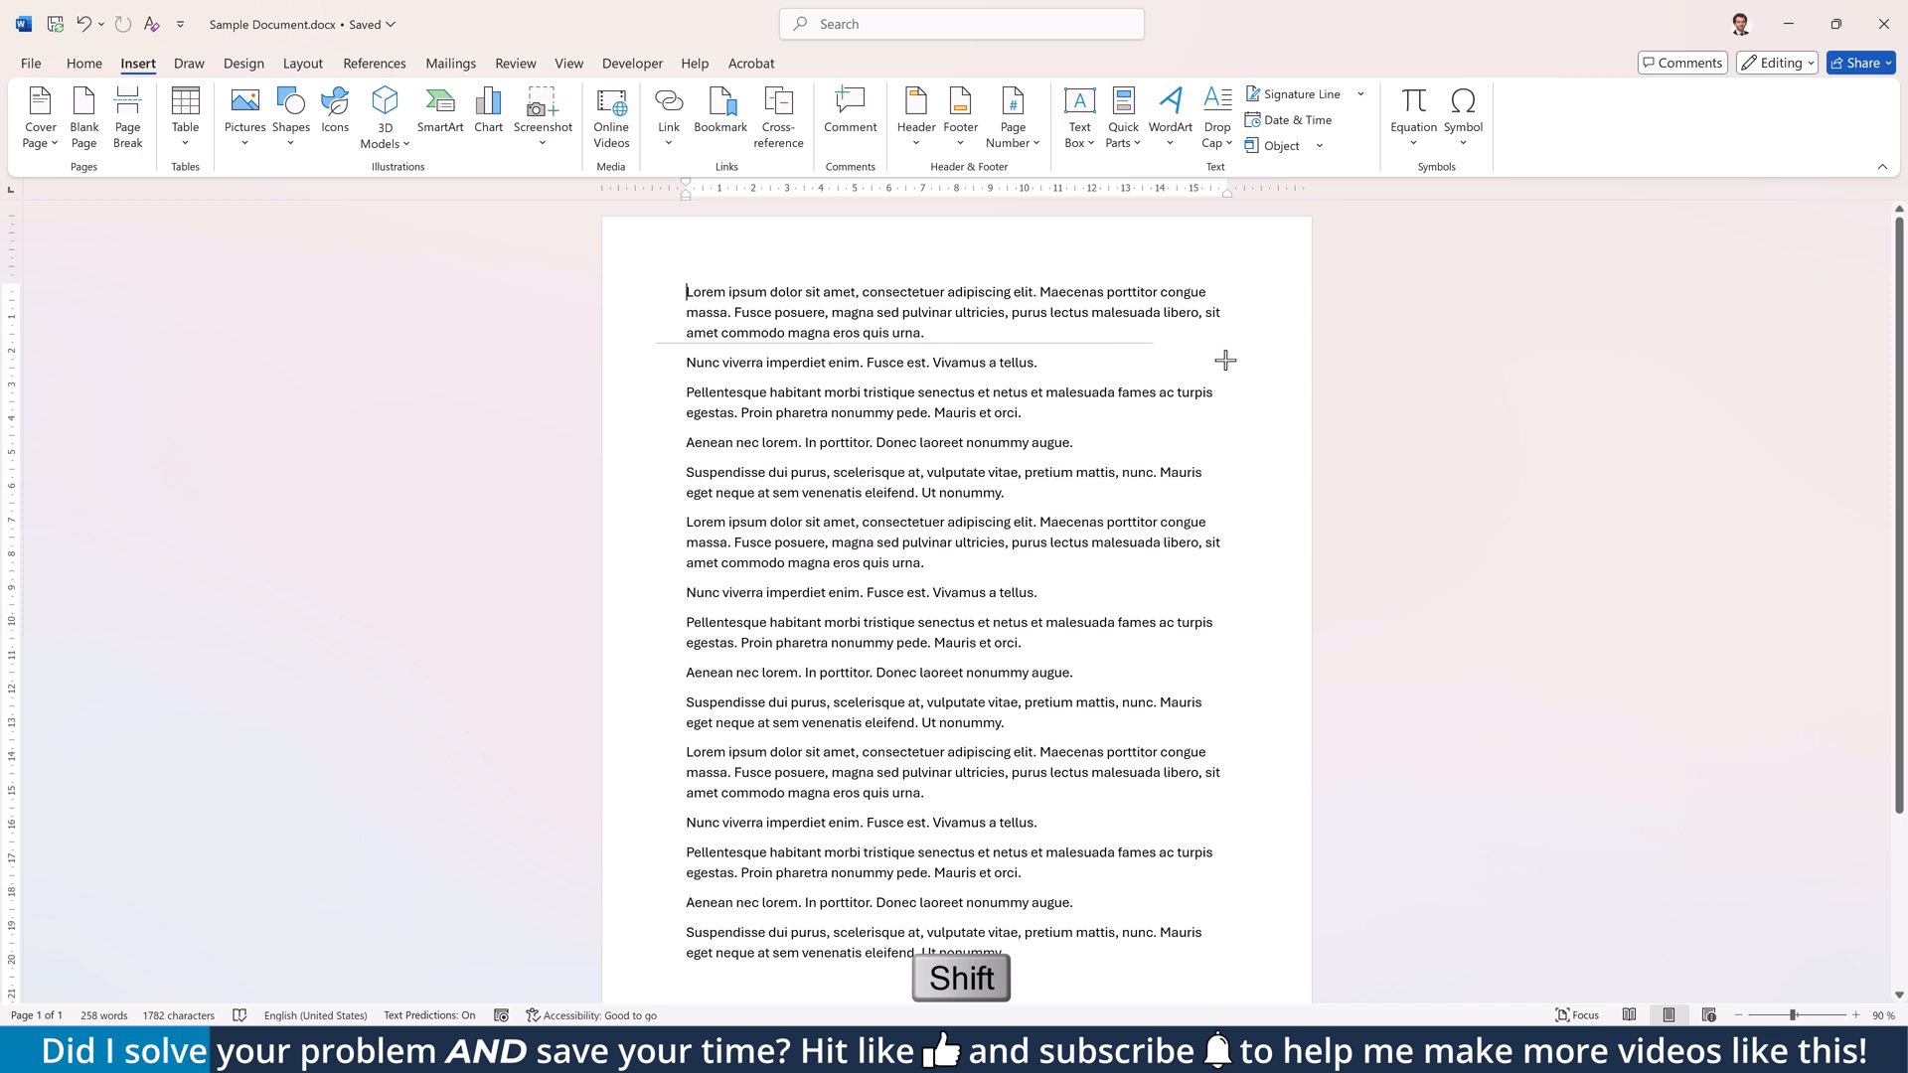
mouse_move(1292, 362)
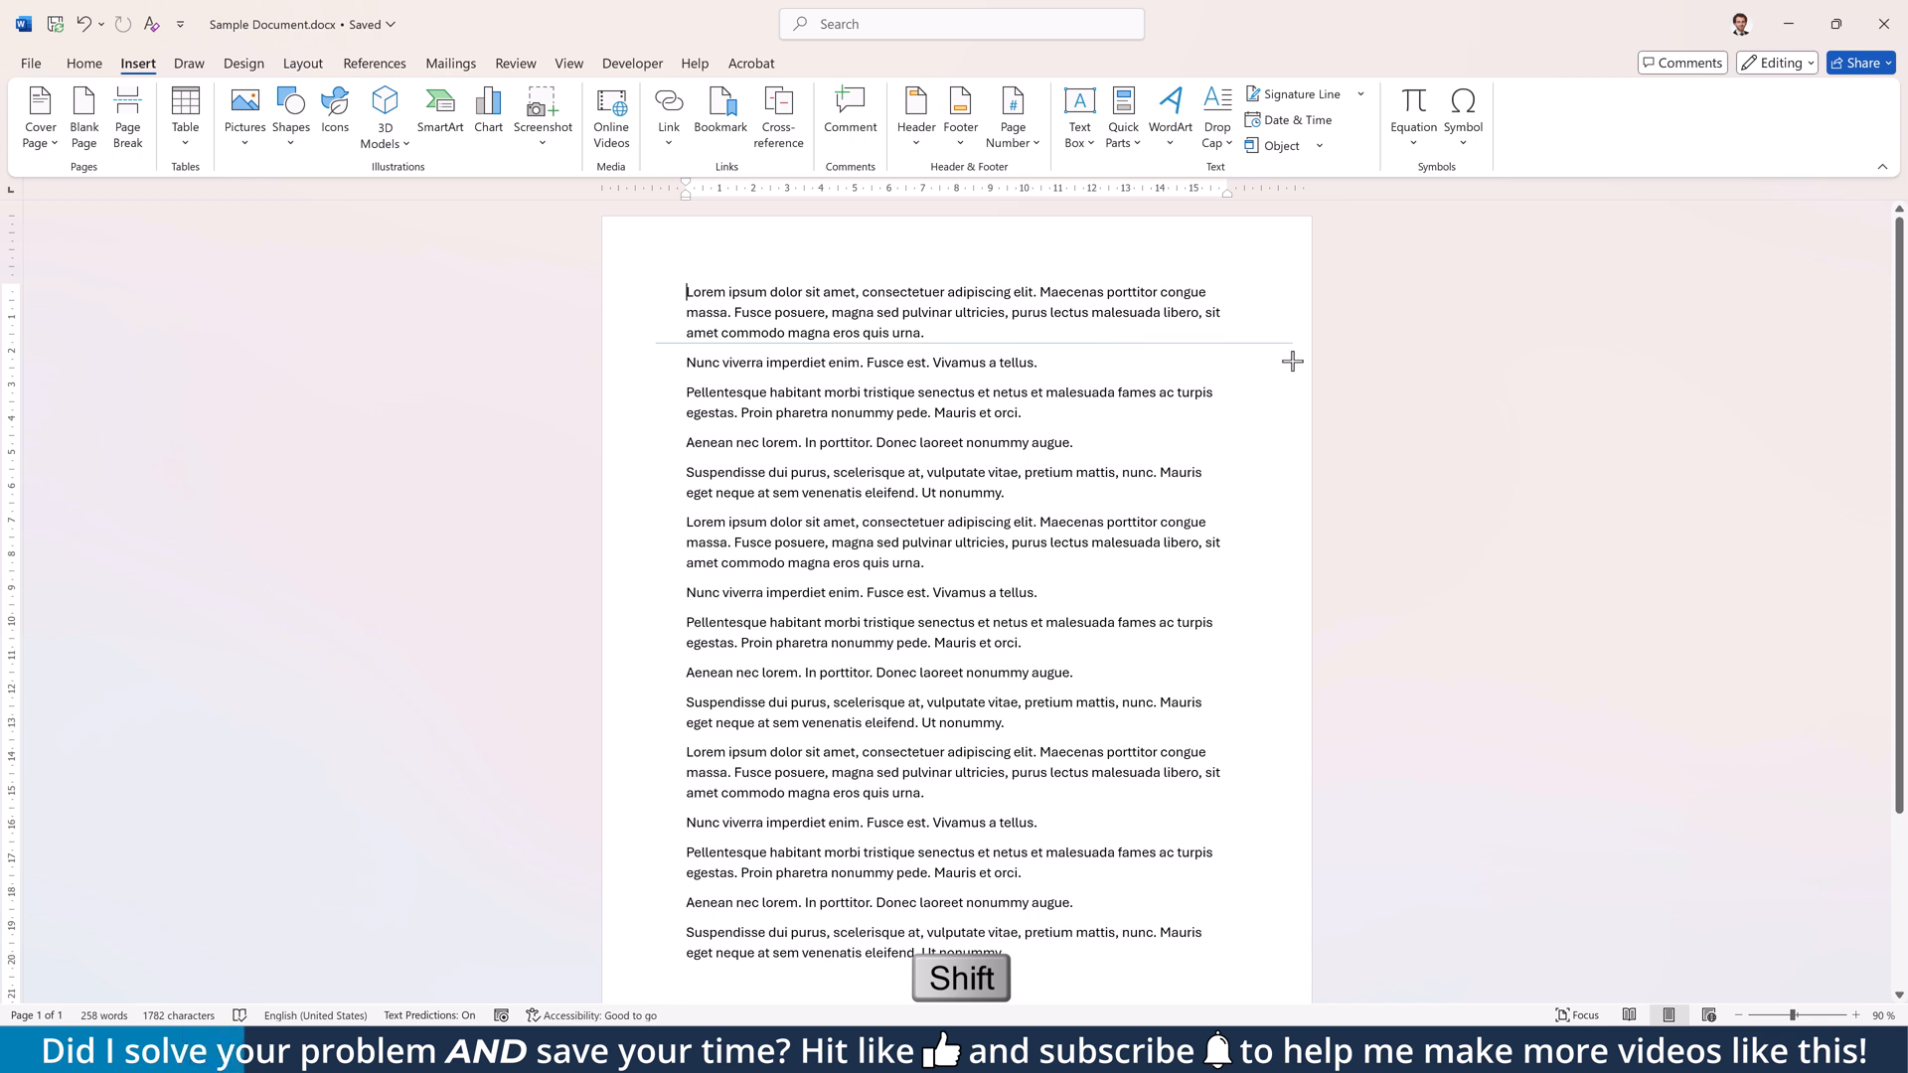
Finish the line under the first paragraph and align it to the left margin.
left_click_drag(656, 342, 1292, 342)
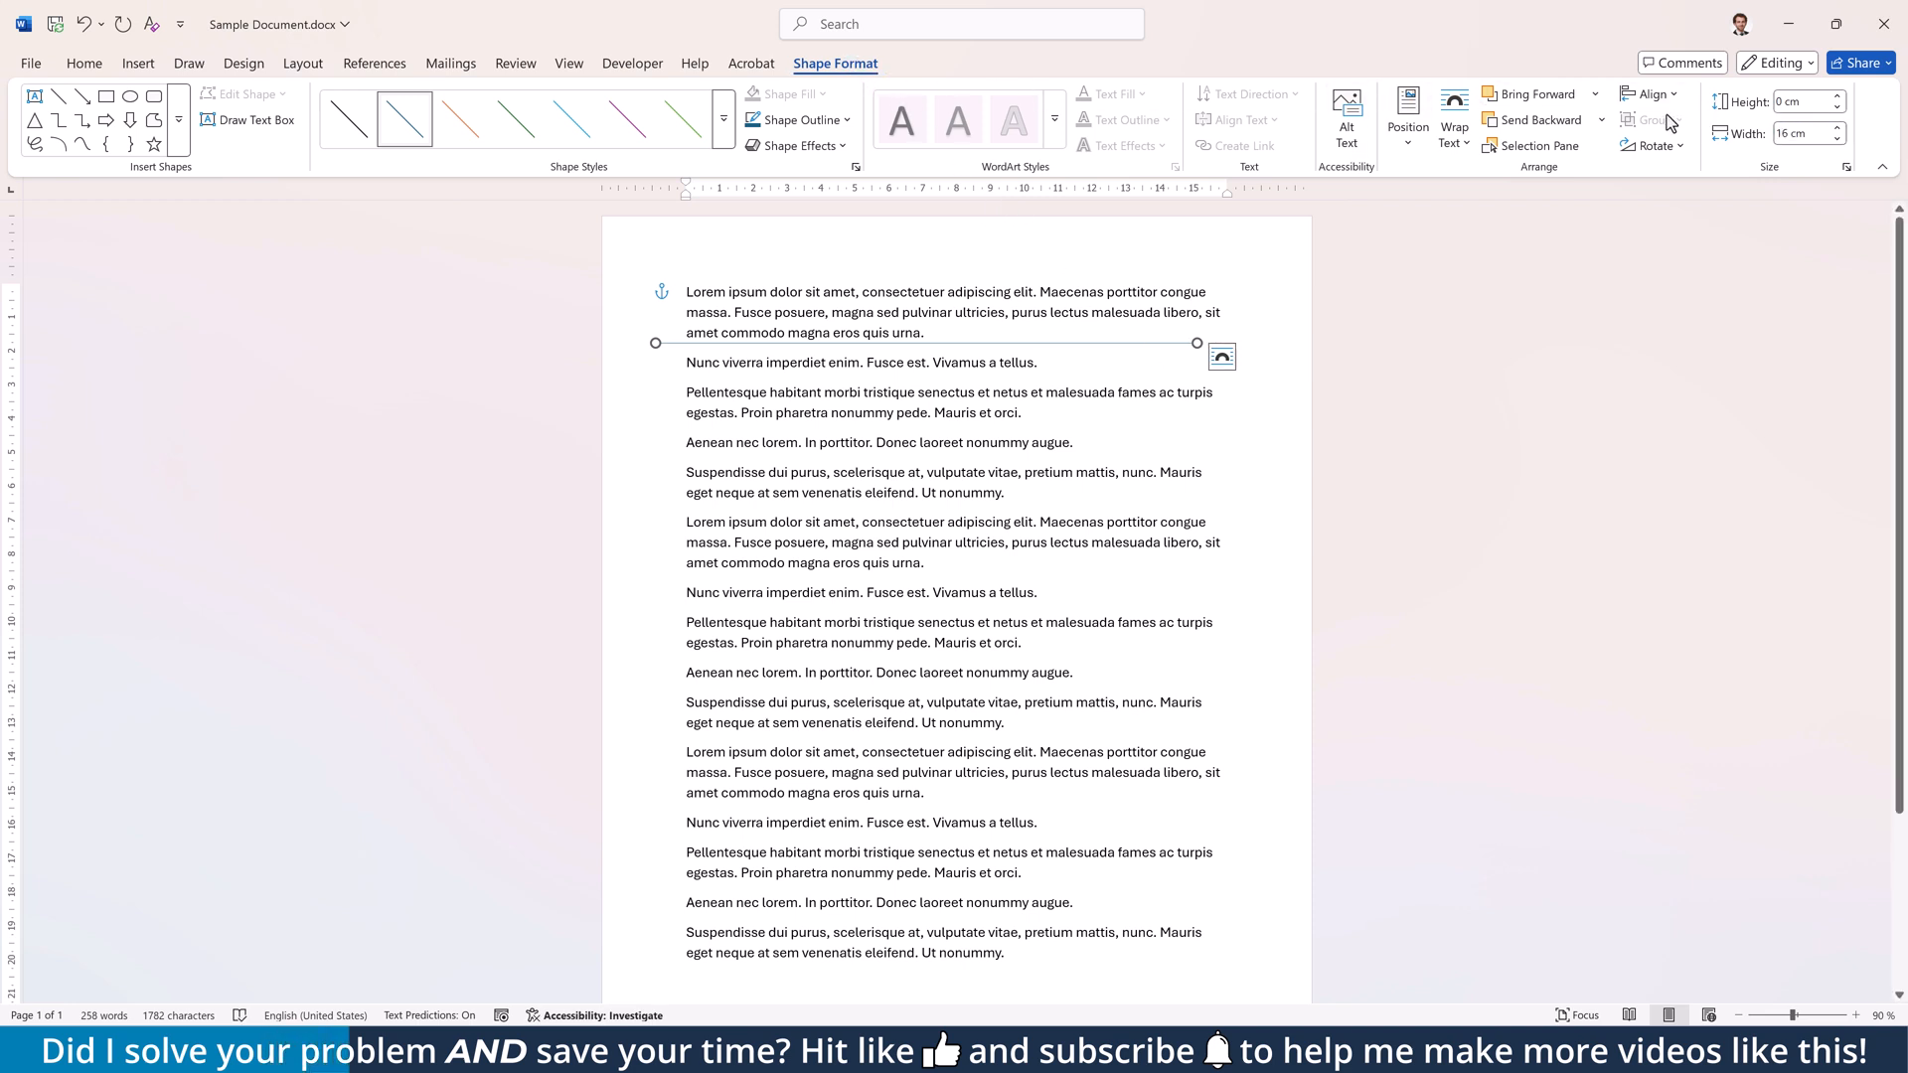
left_click(1649, 96)
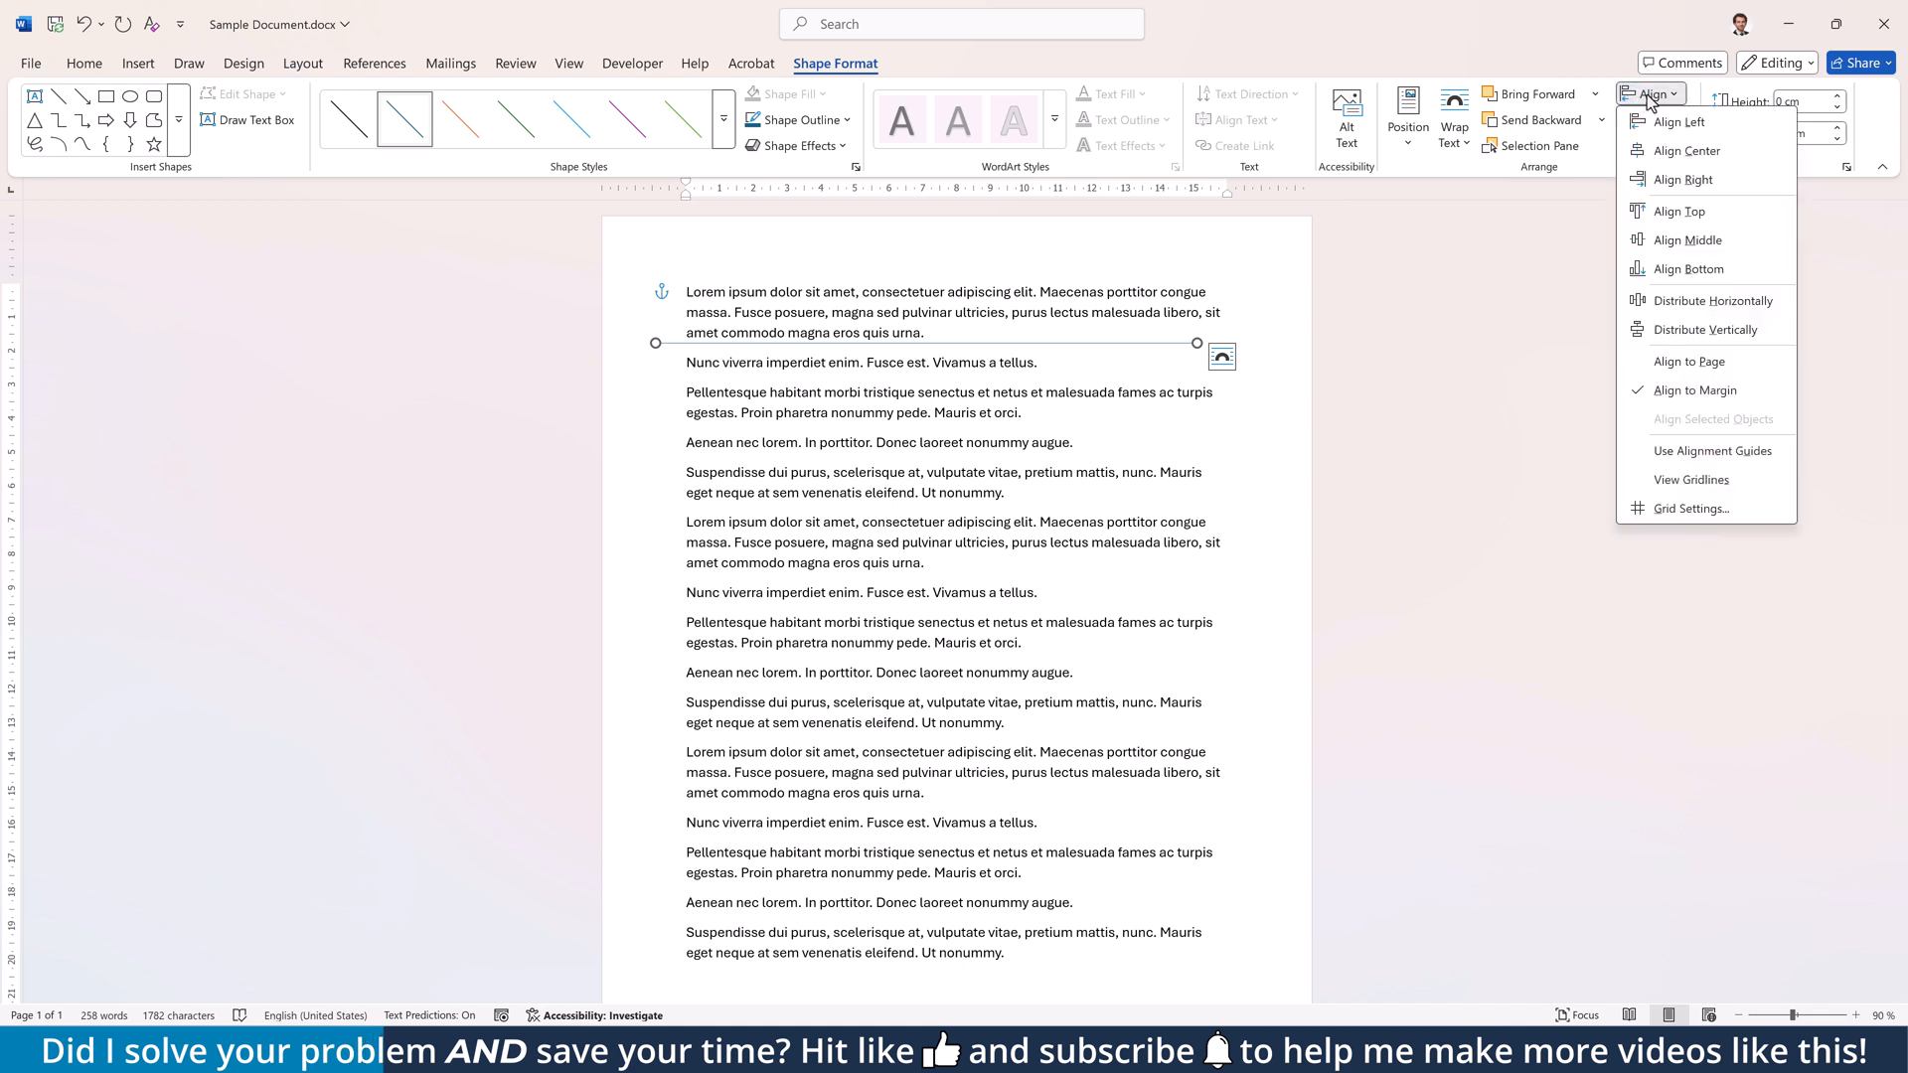
mouse_move(1587, 382)
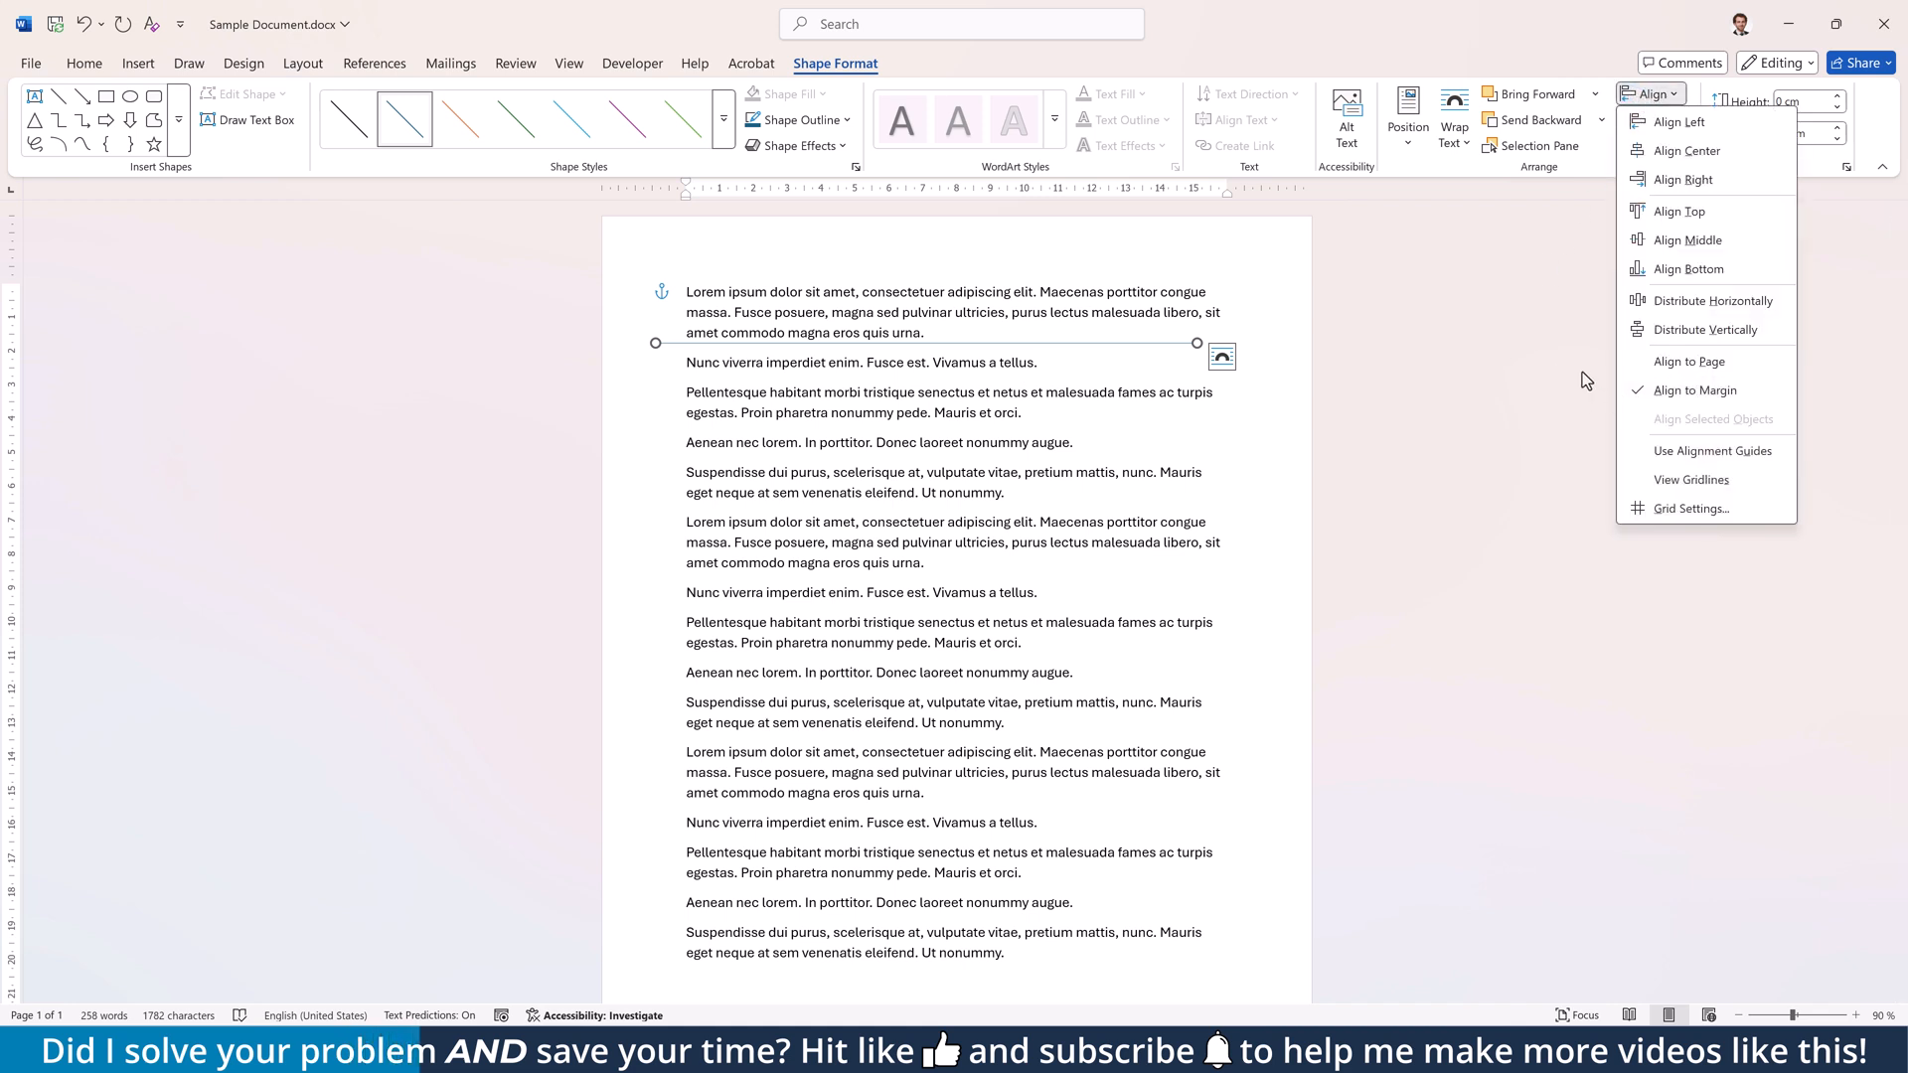
mouse_move(1679, 121)
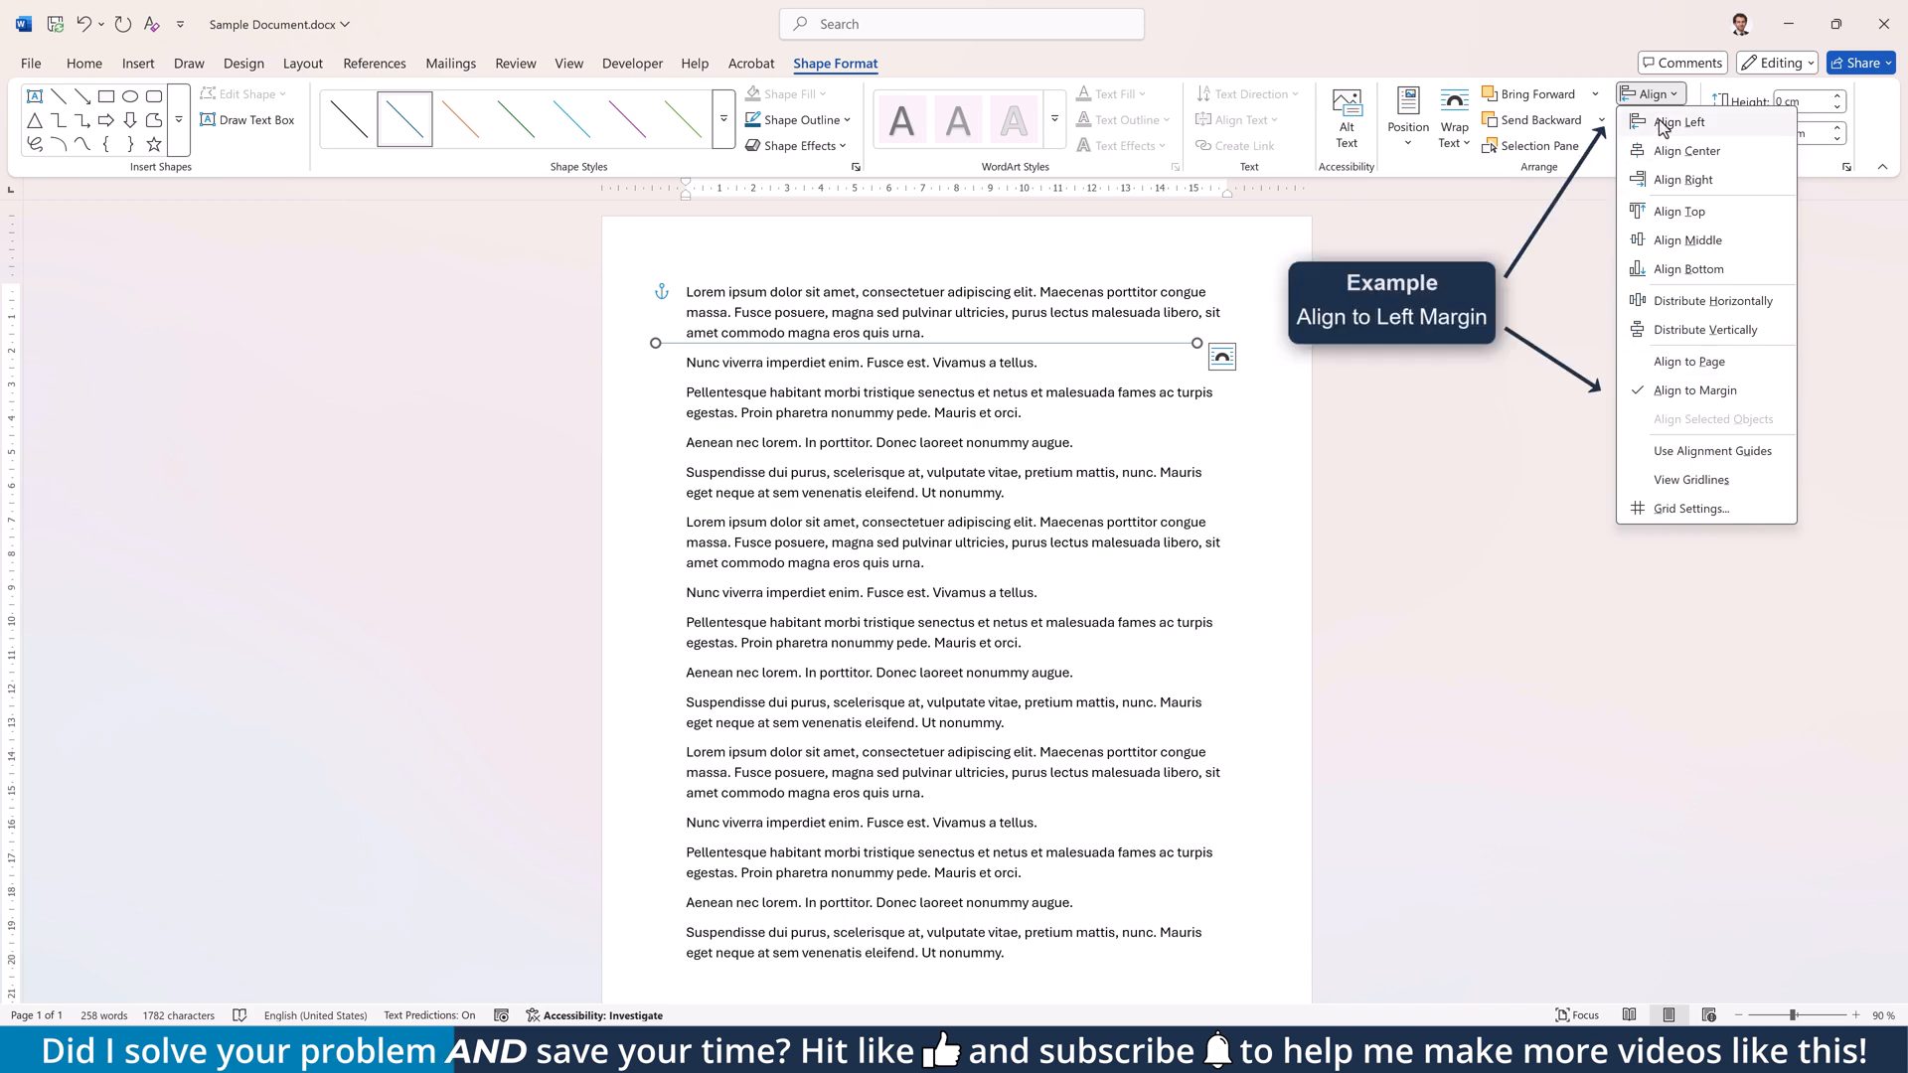
left_click(1681, 121)
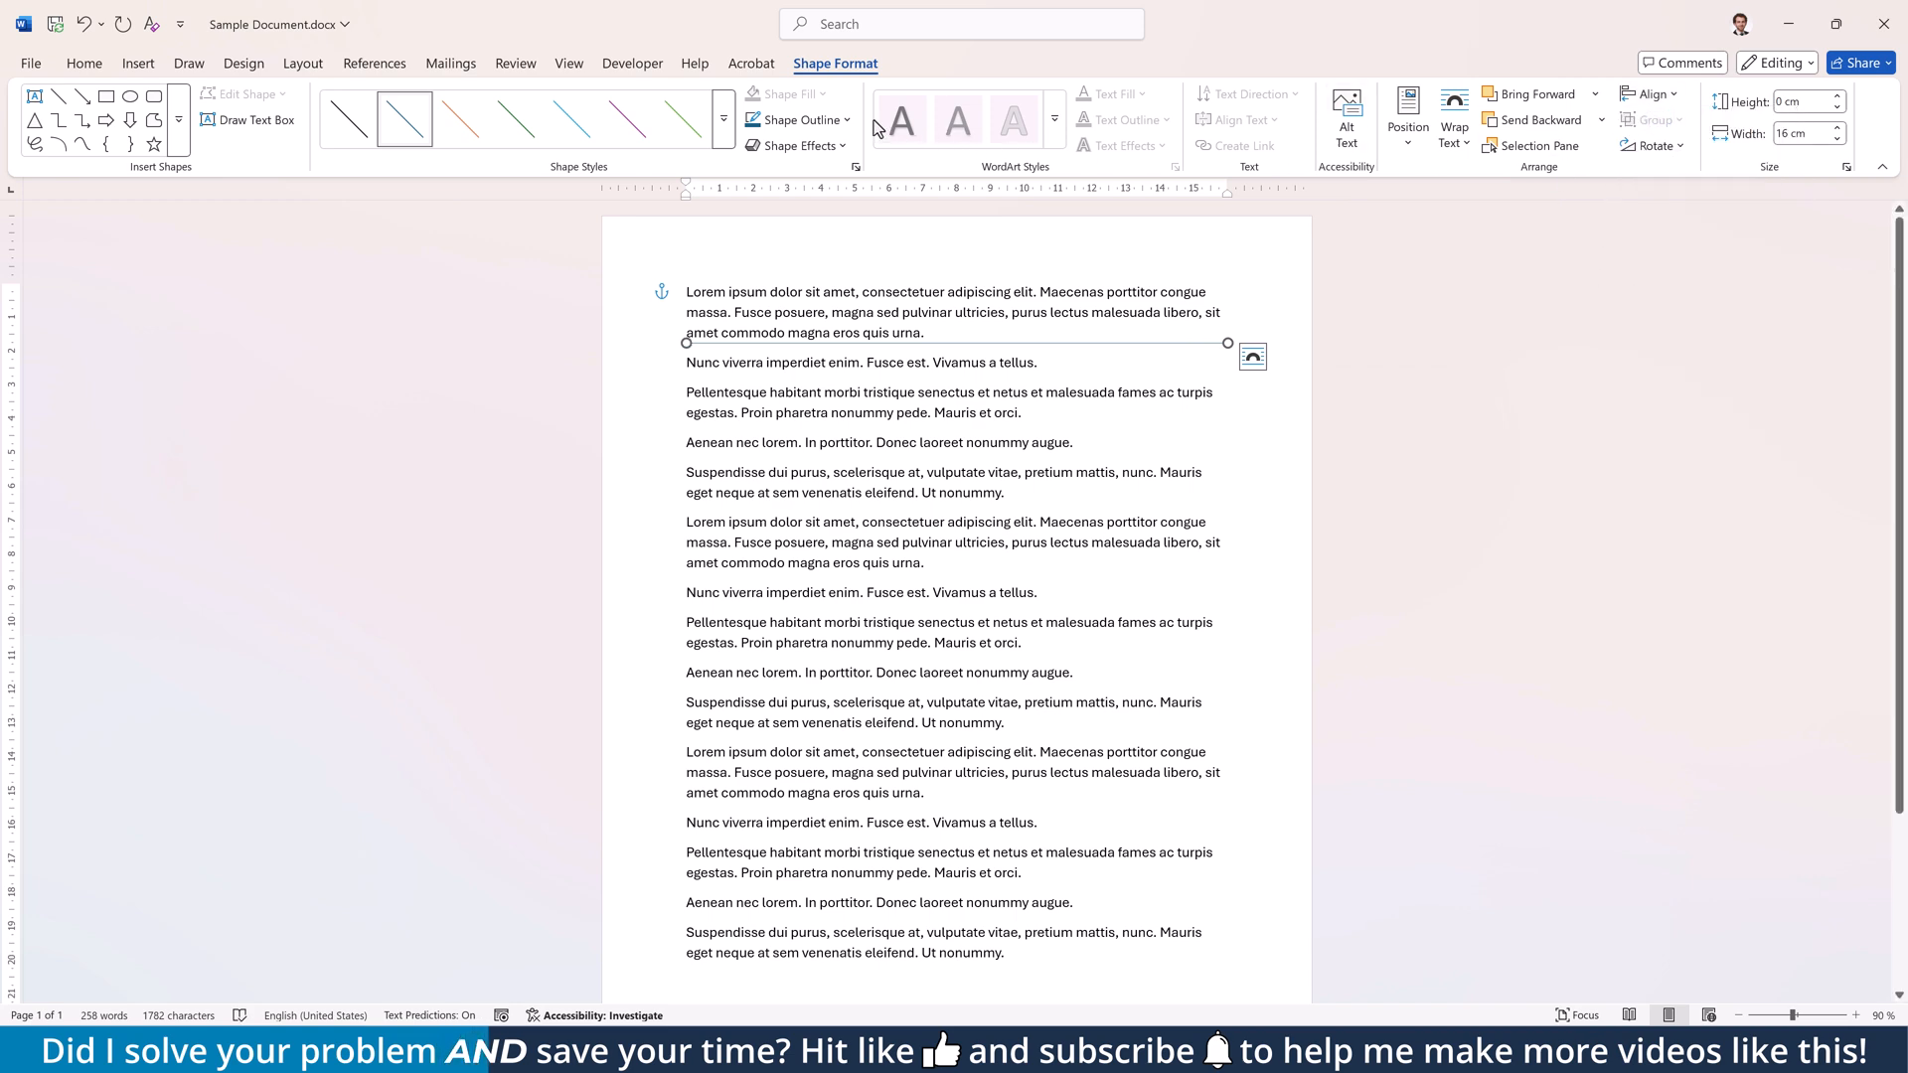
Check the line's outline weight options before removing the drawn line.
left_click(797, 119)
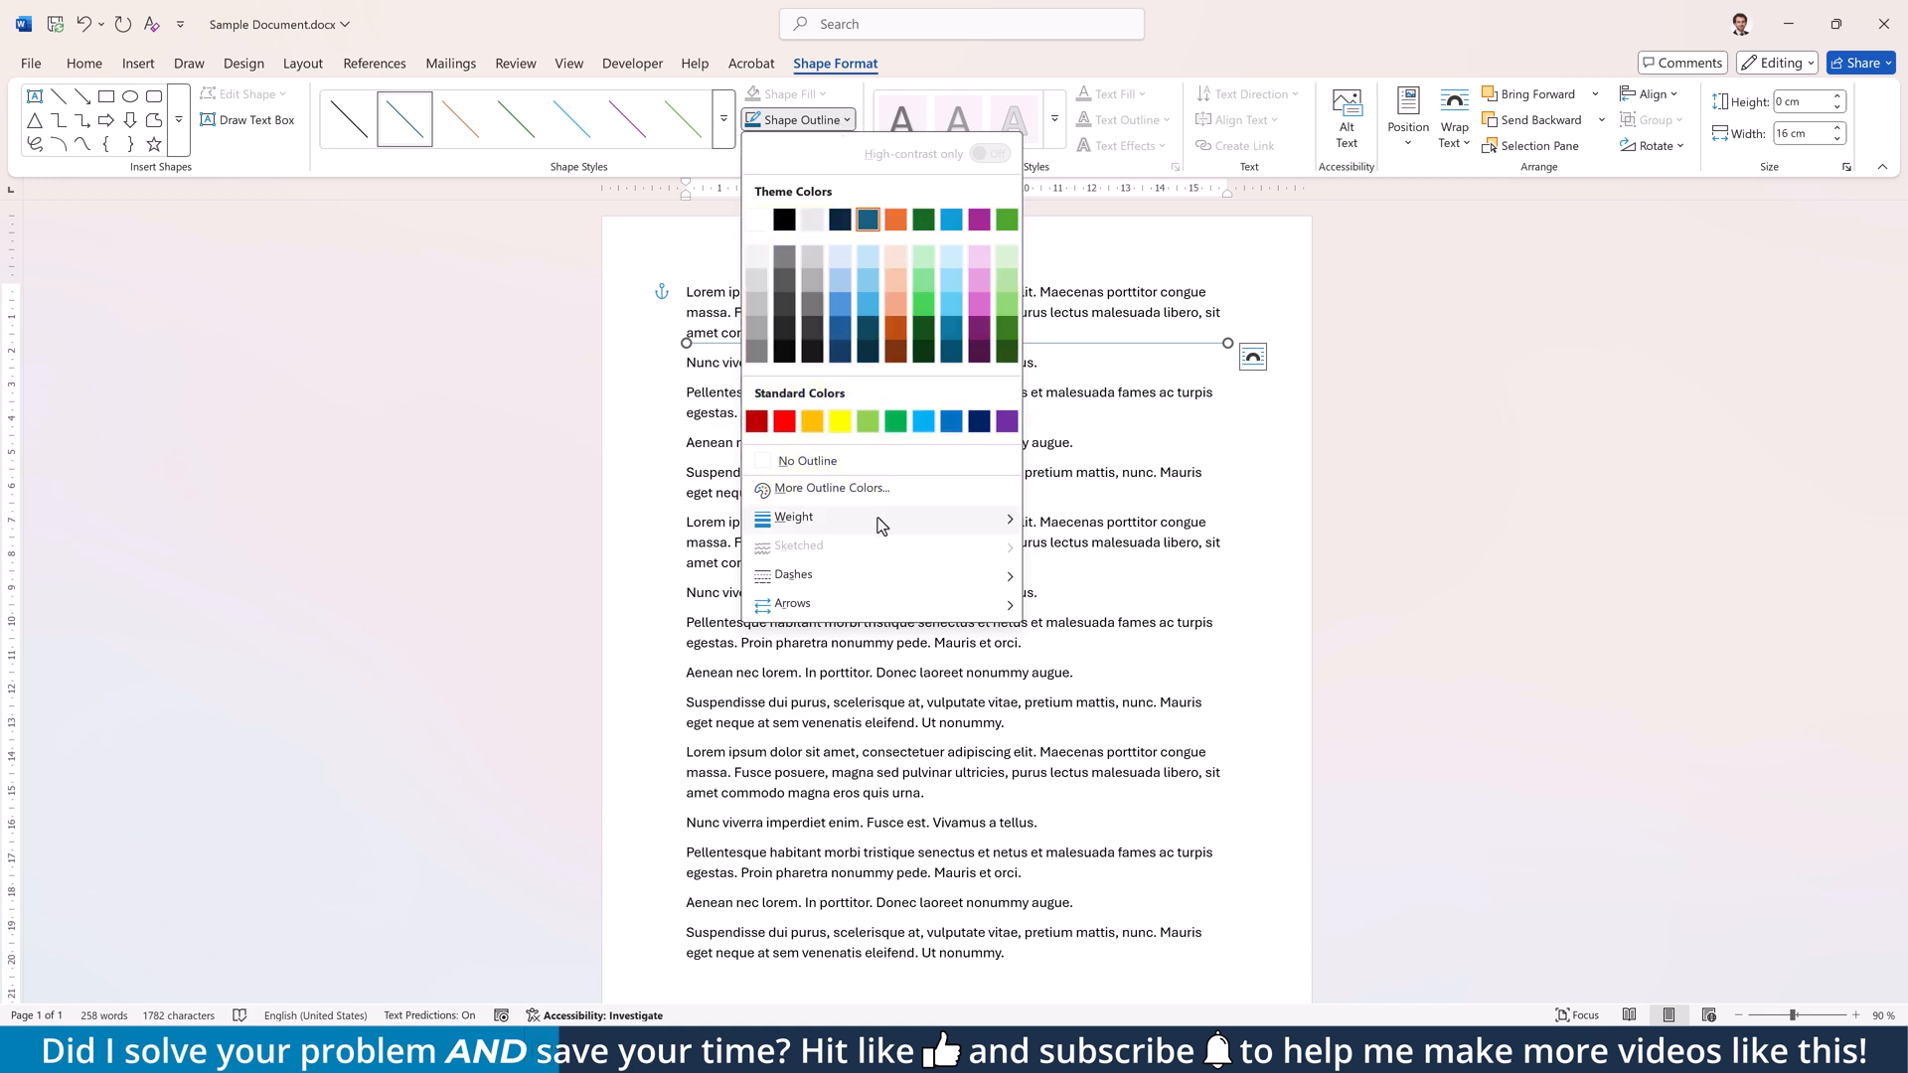
left_click(793, 575)
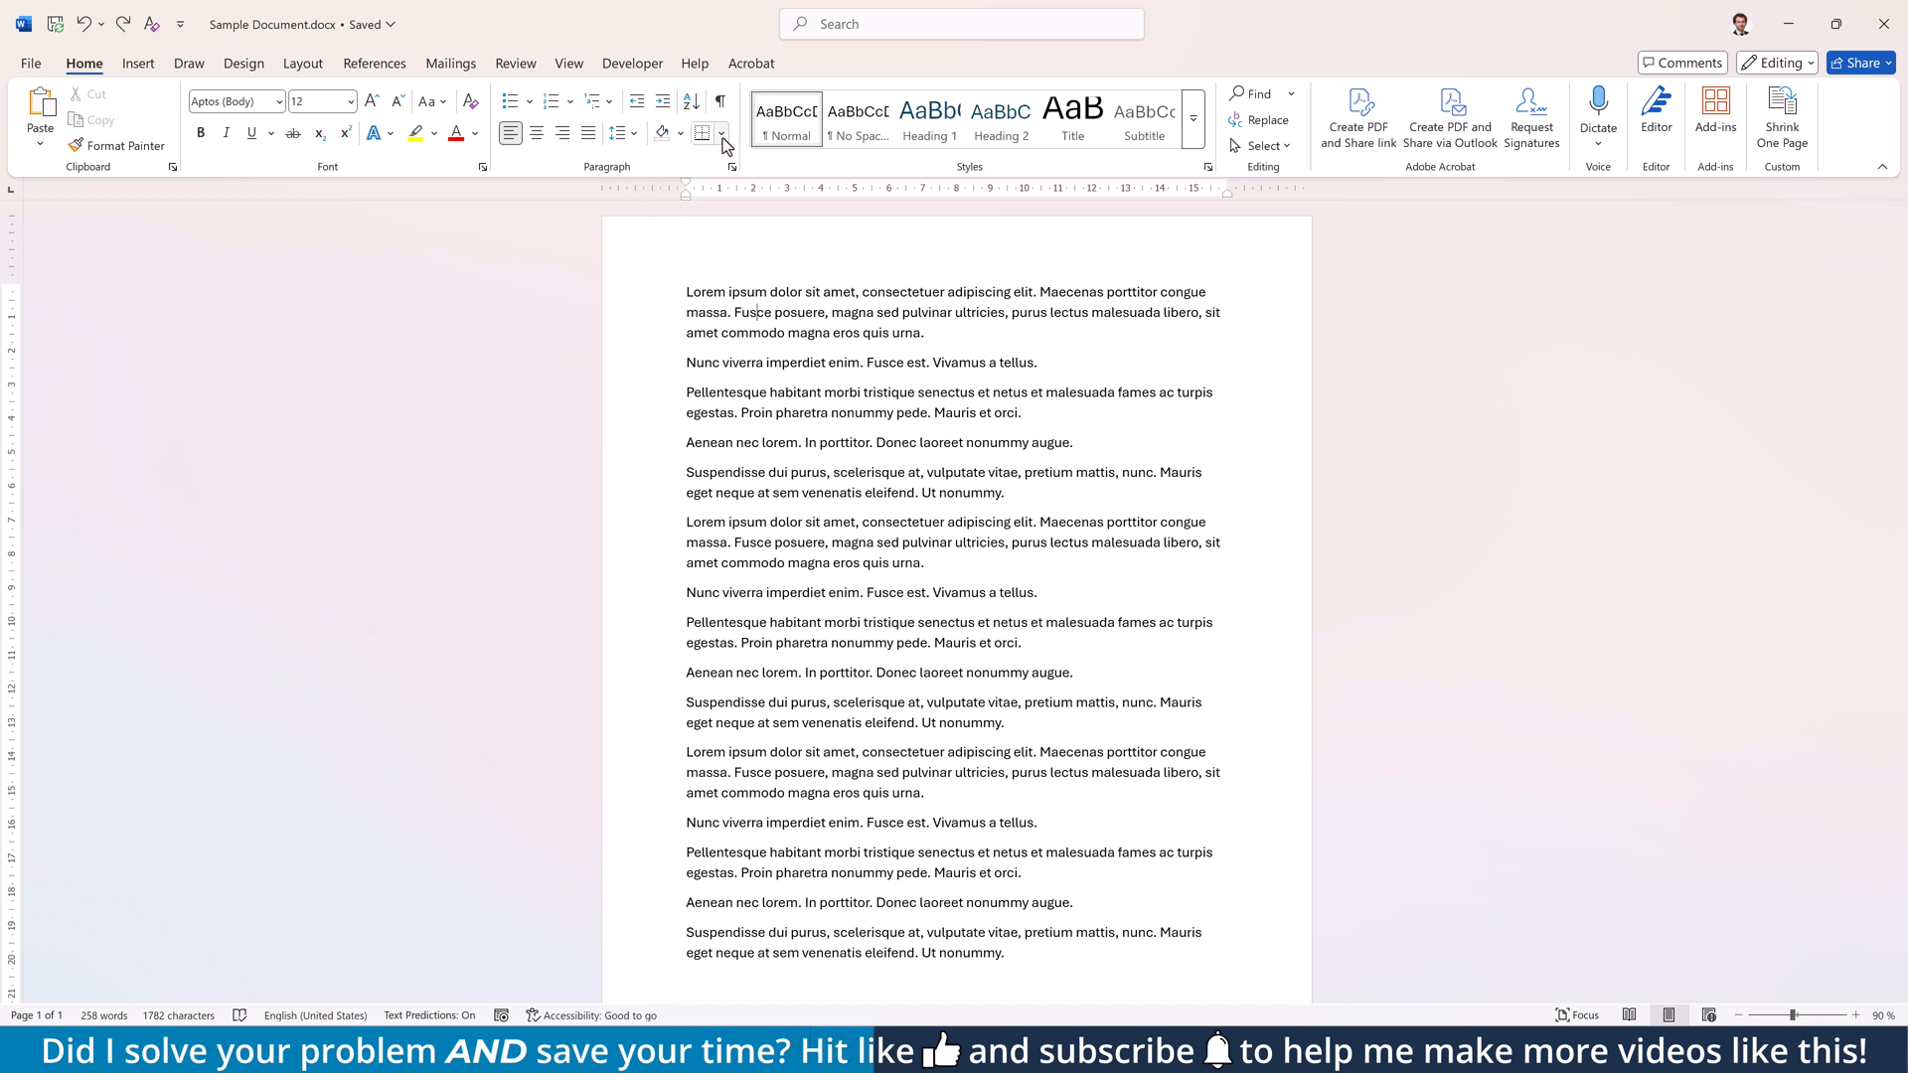
Apply a bottom border under the first paragraph and show the border choices.
left_click(720, 134)
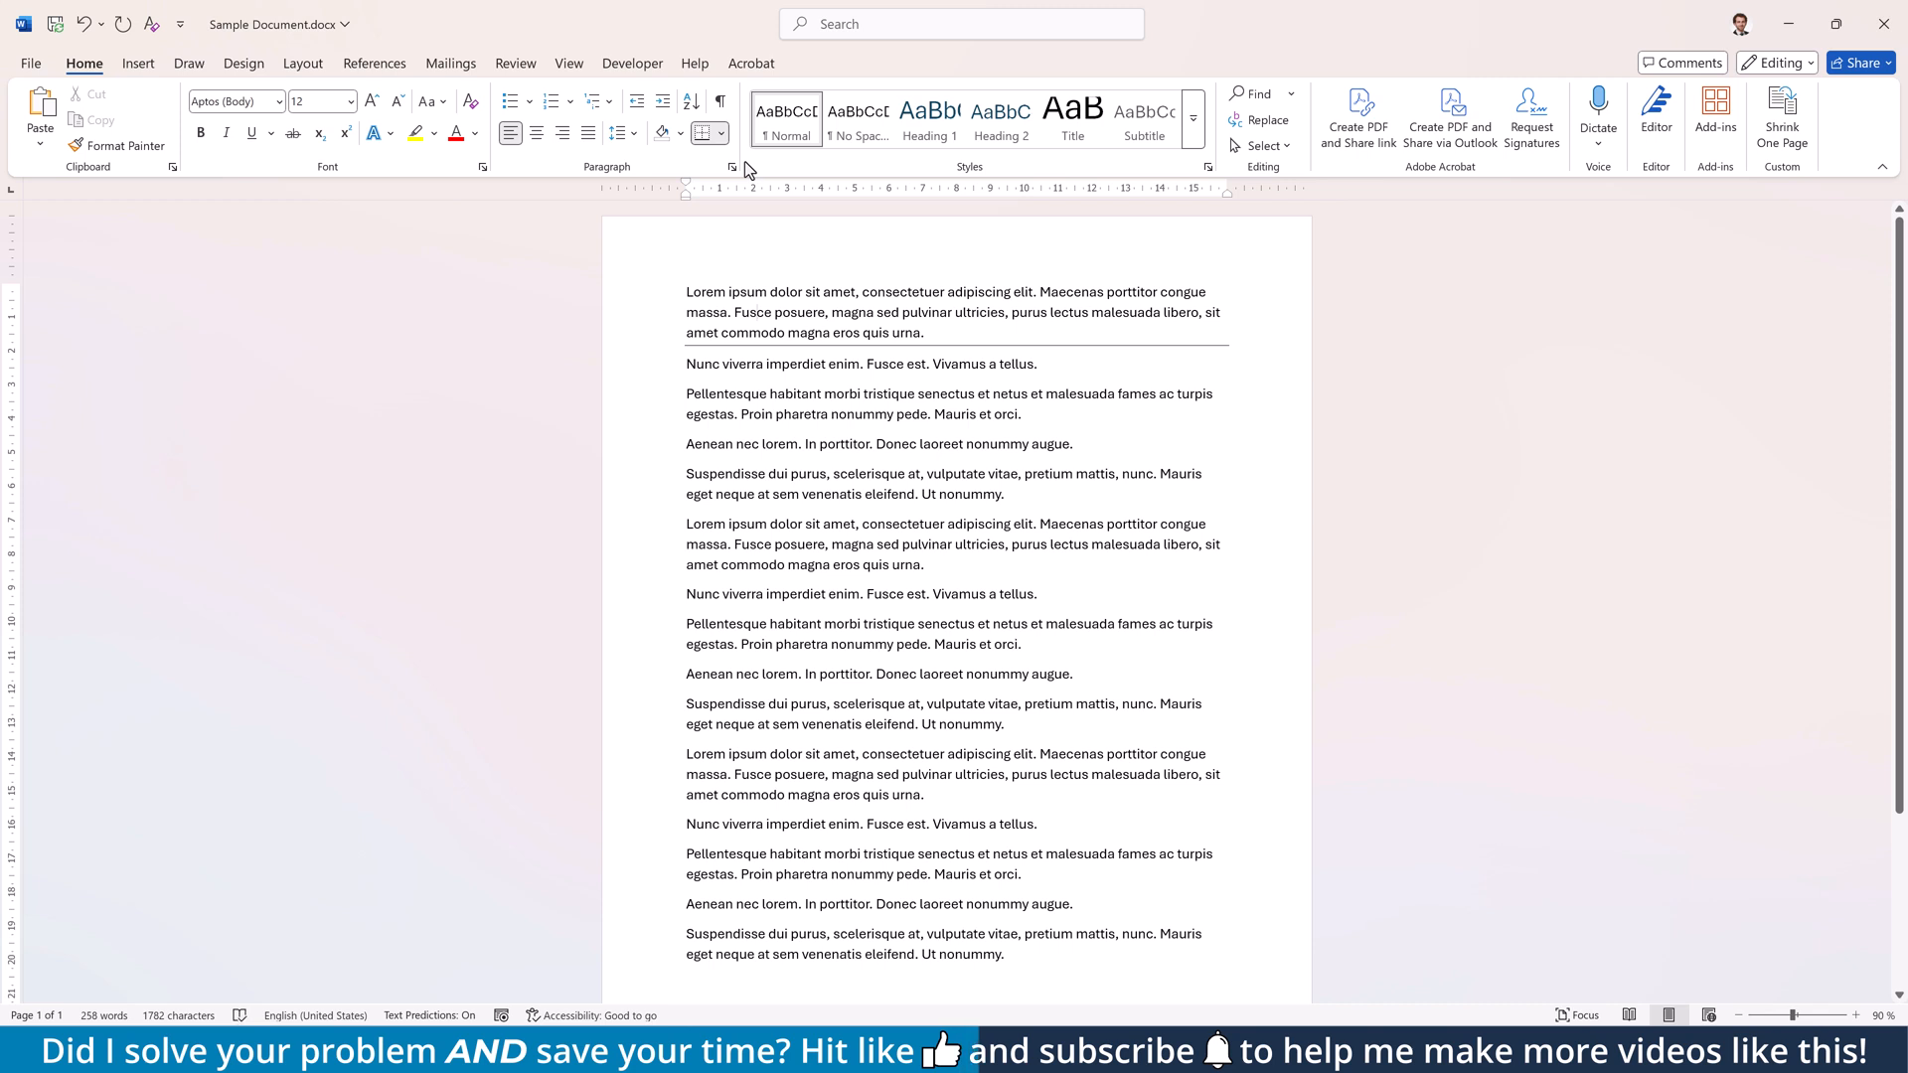
left_click(719, 134)
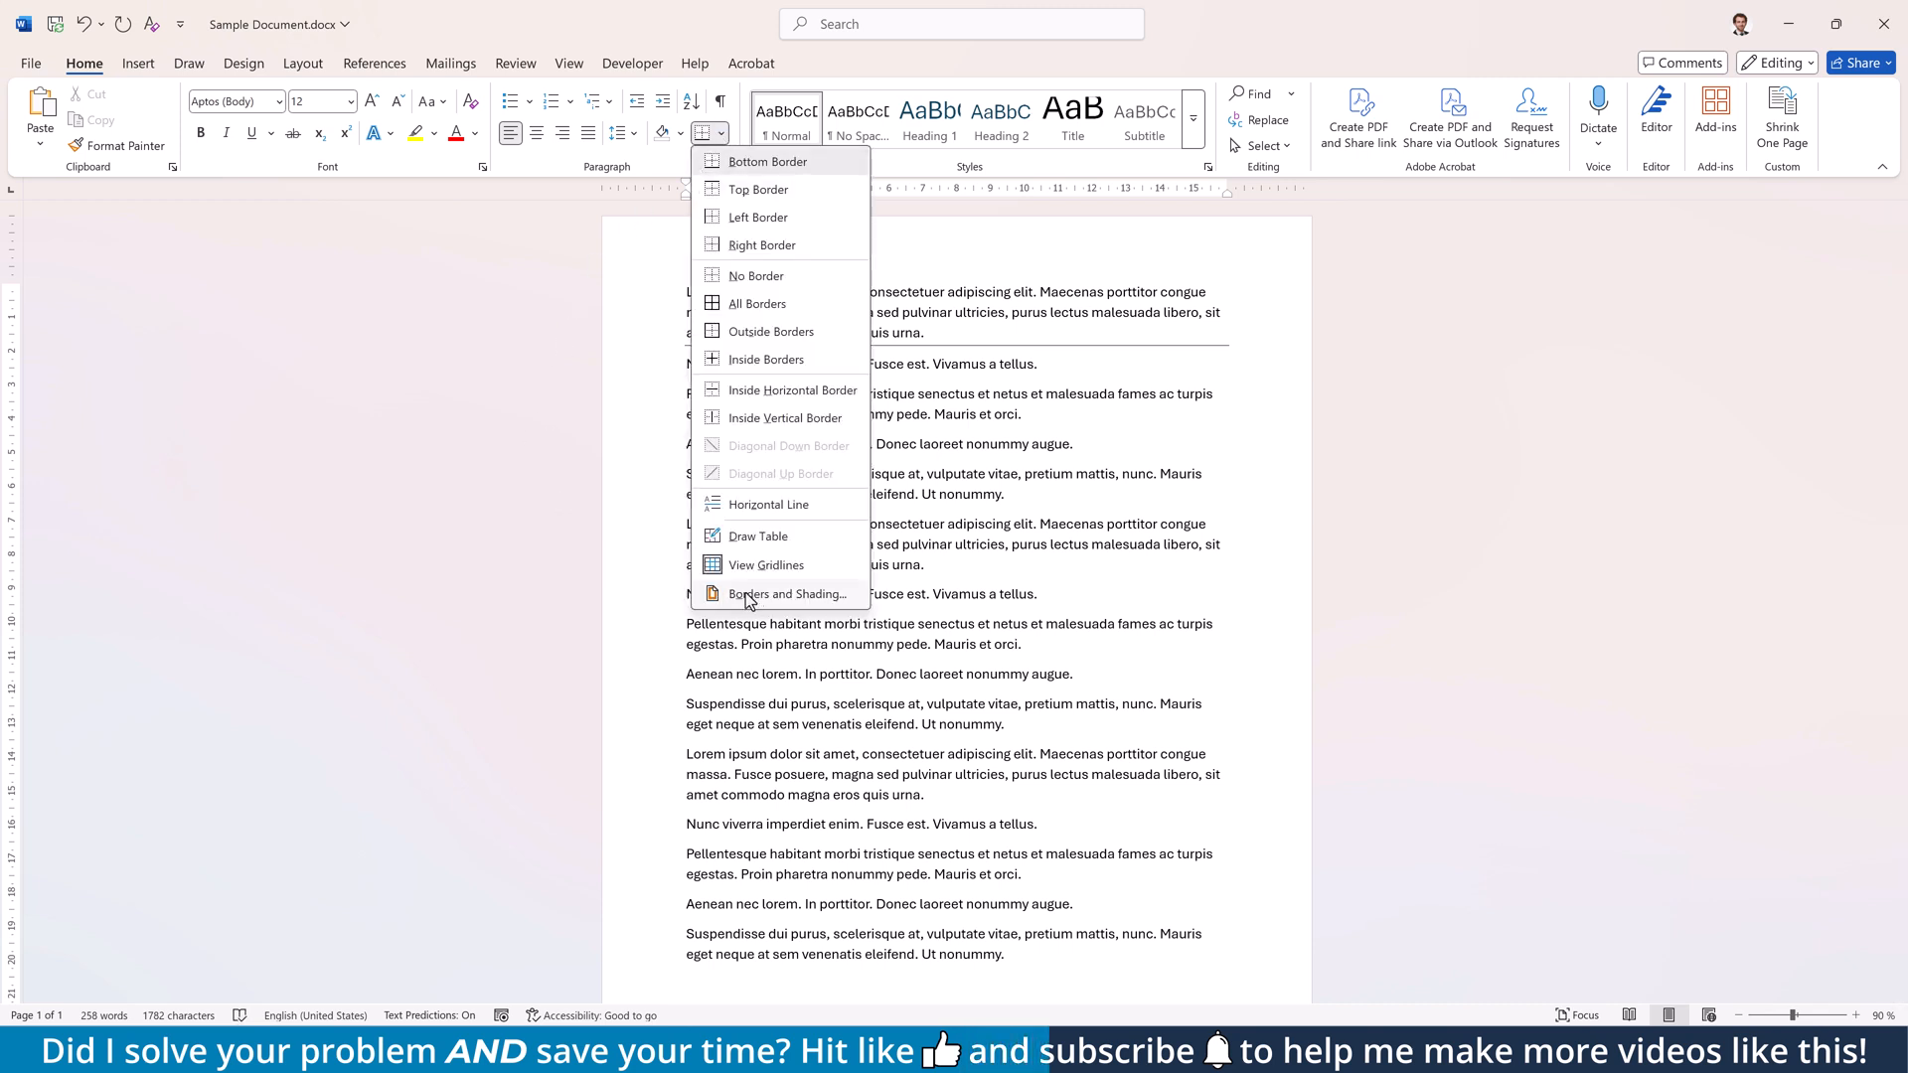
Raise the border's bottom spacing from text in Borders and Shading options and apply it.
left_click(789, 595)
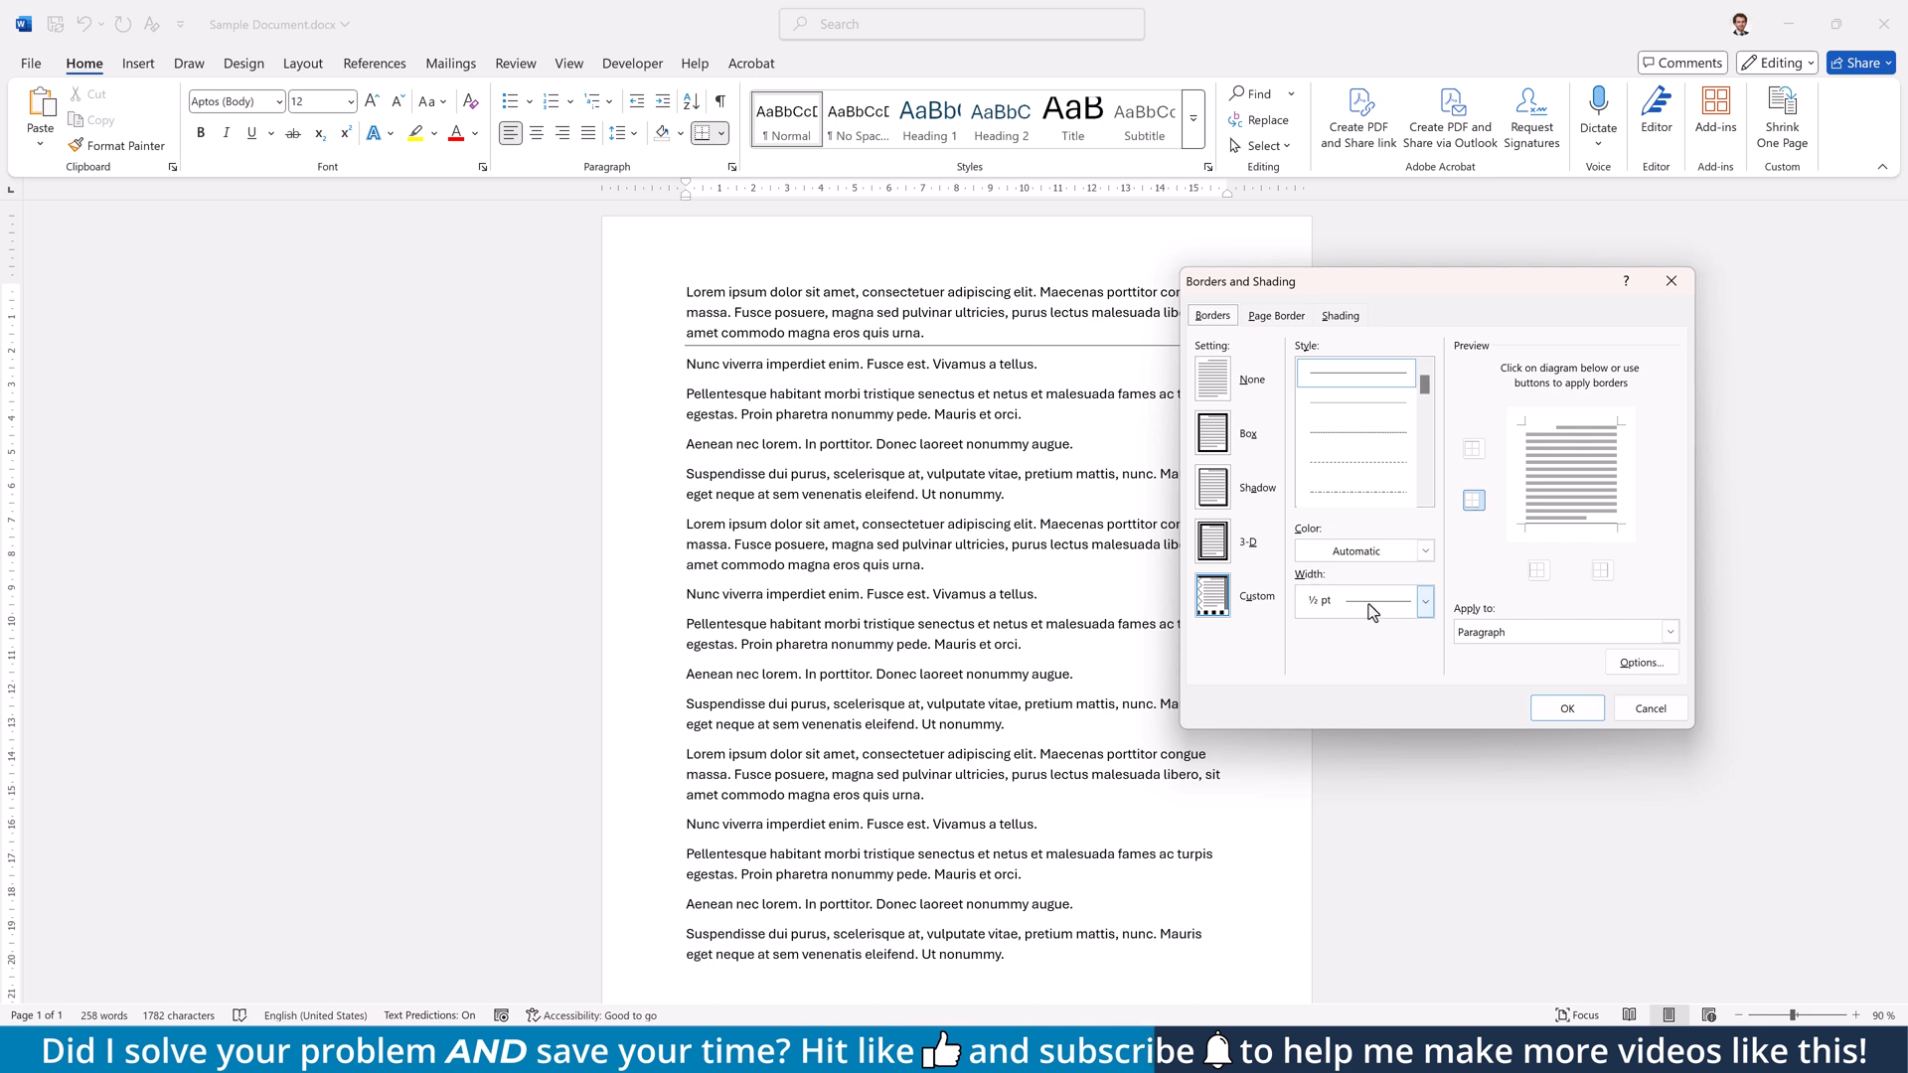
left_click(1640, 661)
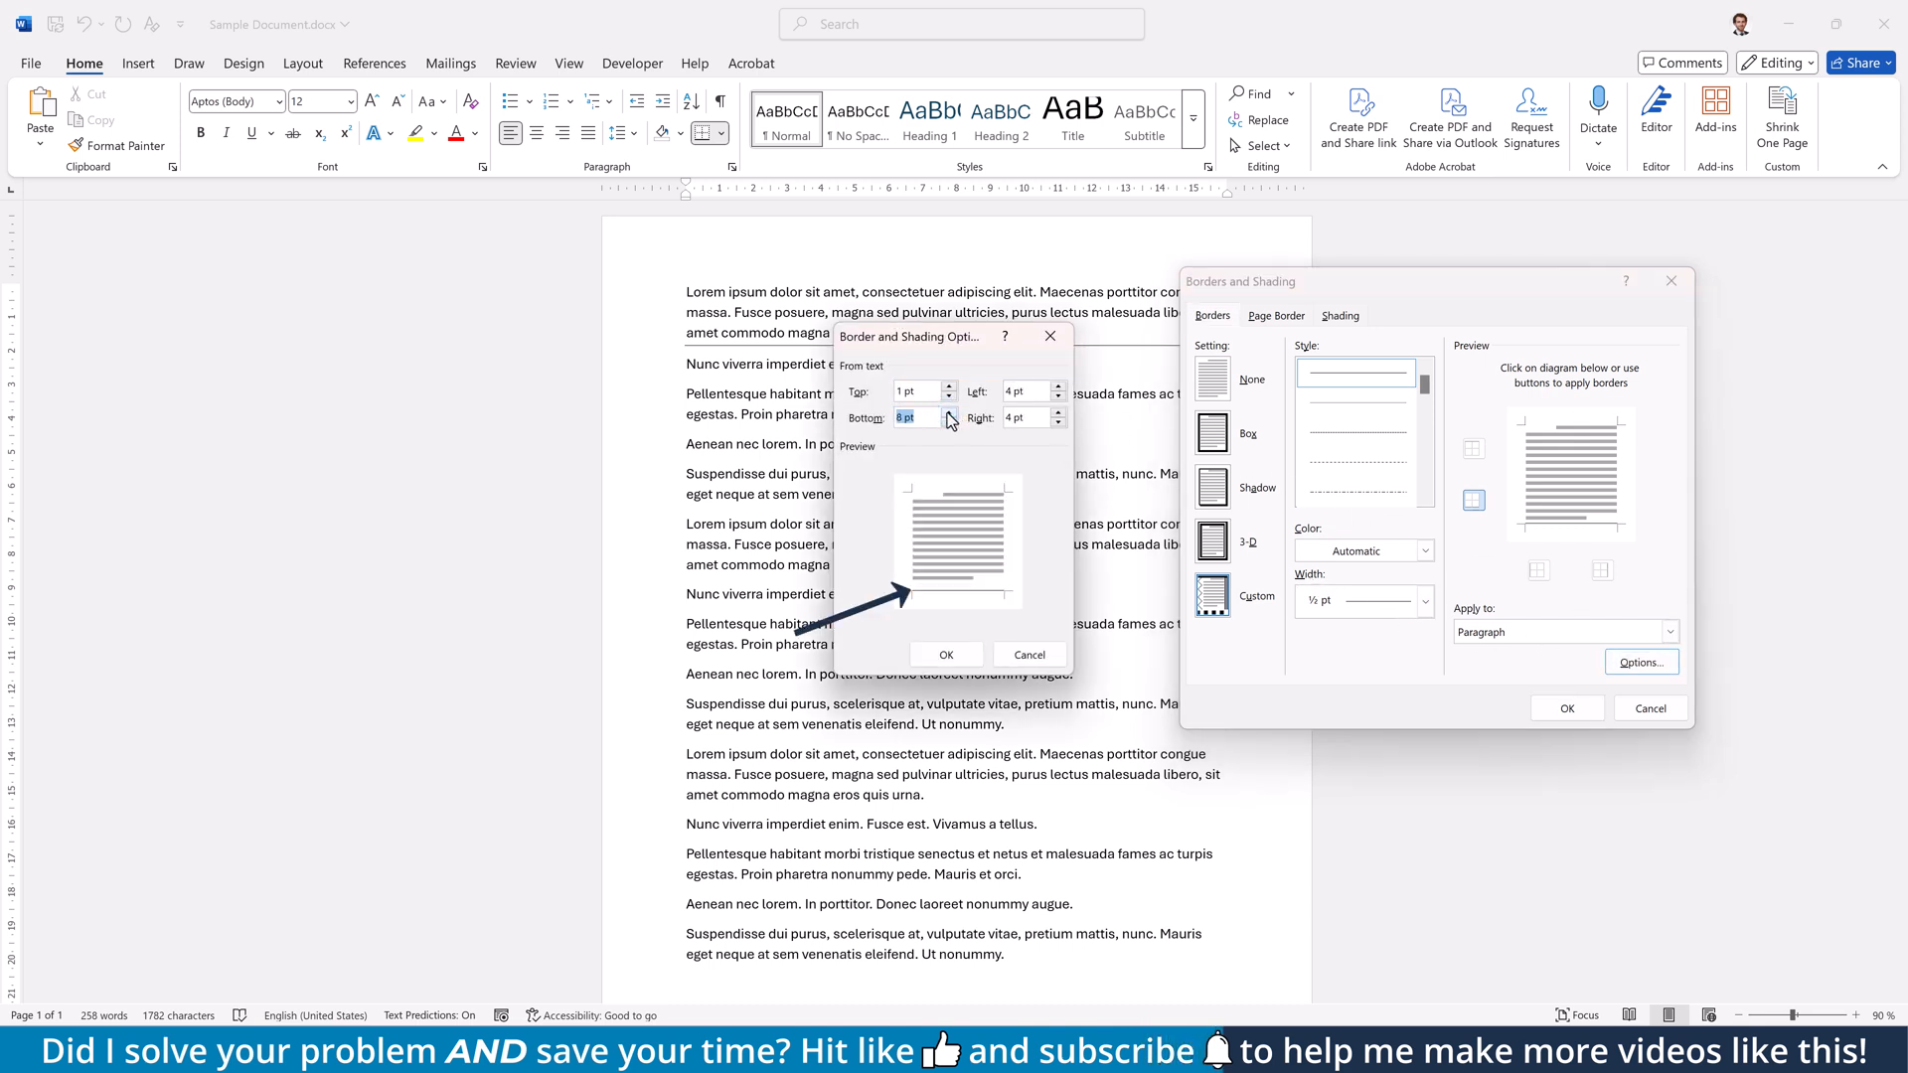
left_click(946, 654)
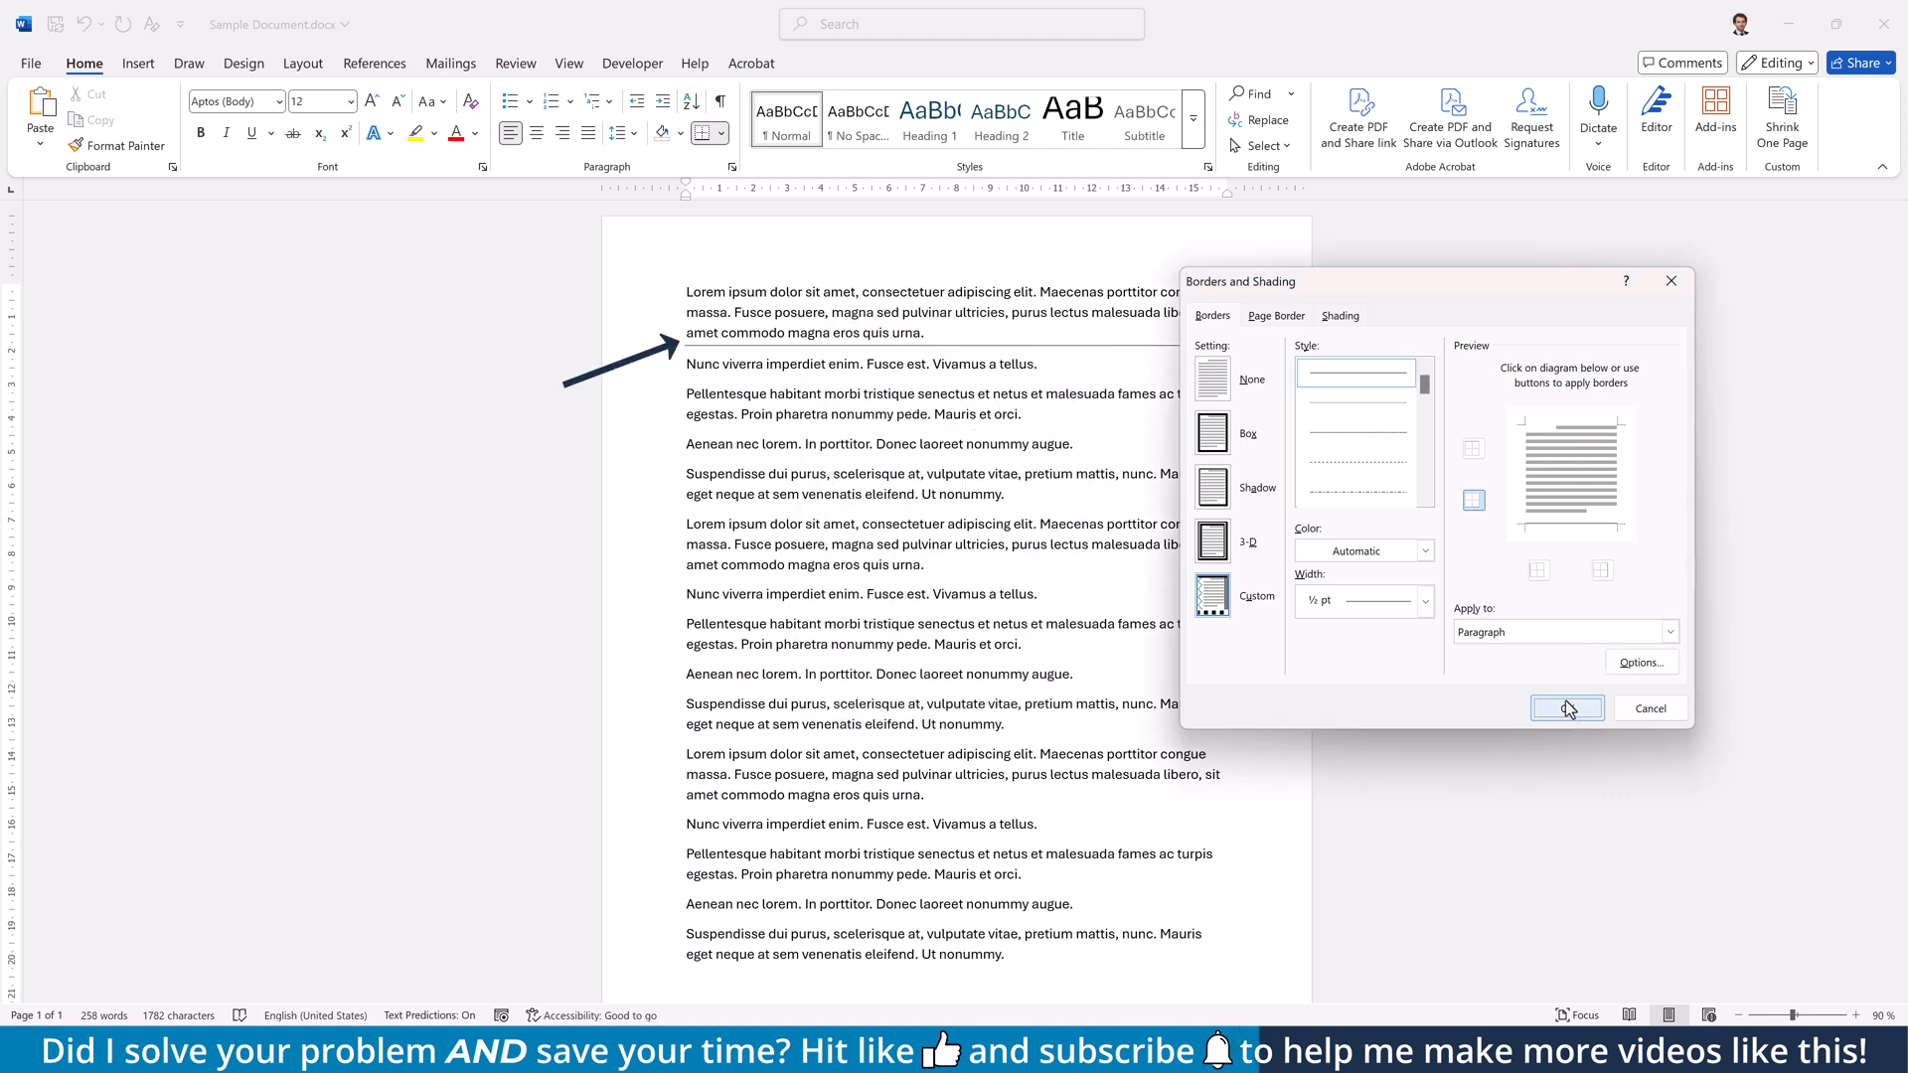
left_click(1567, 708)
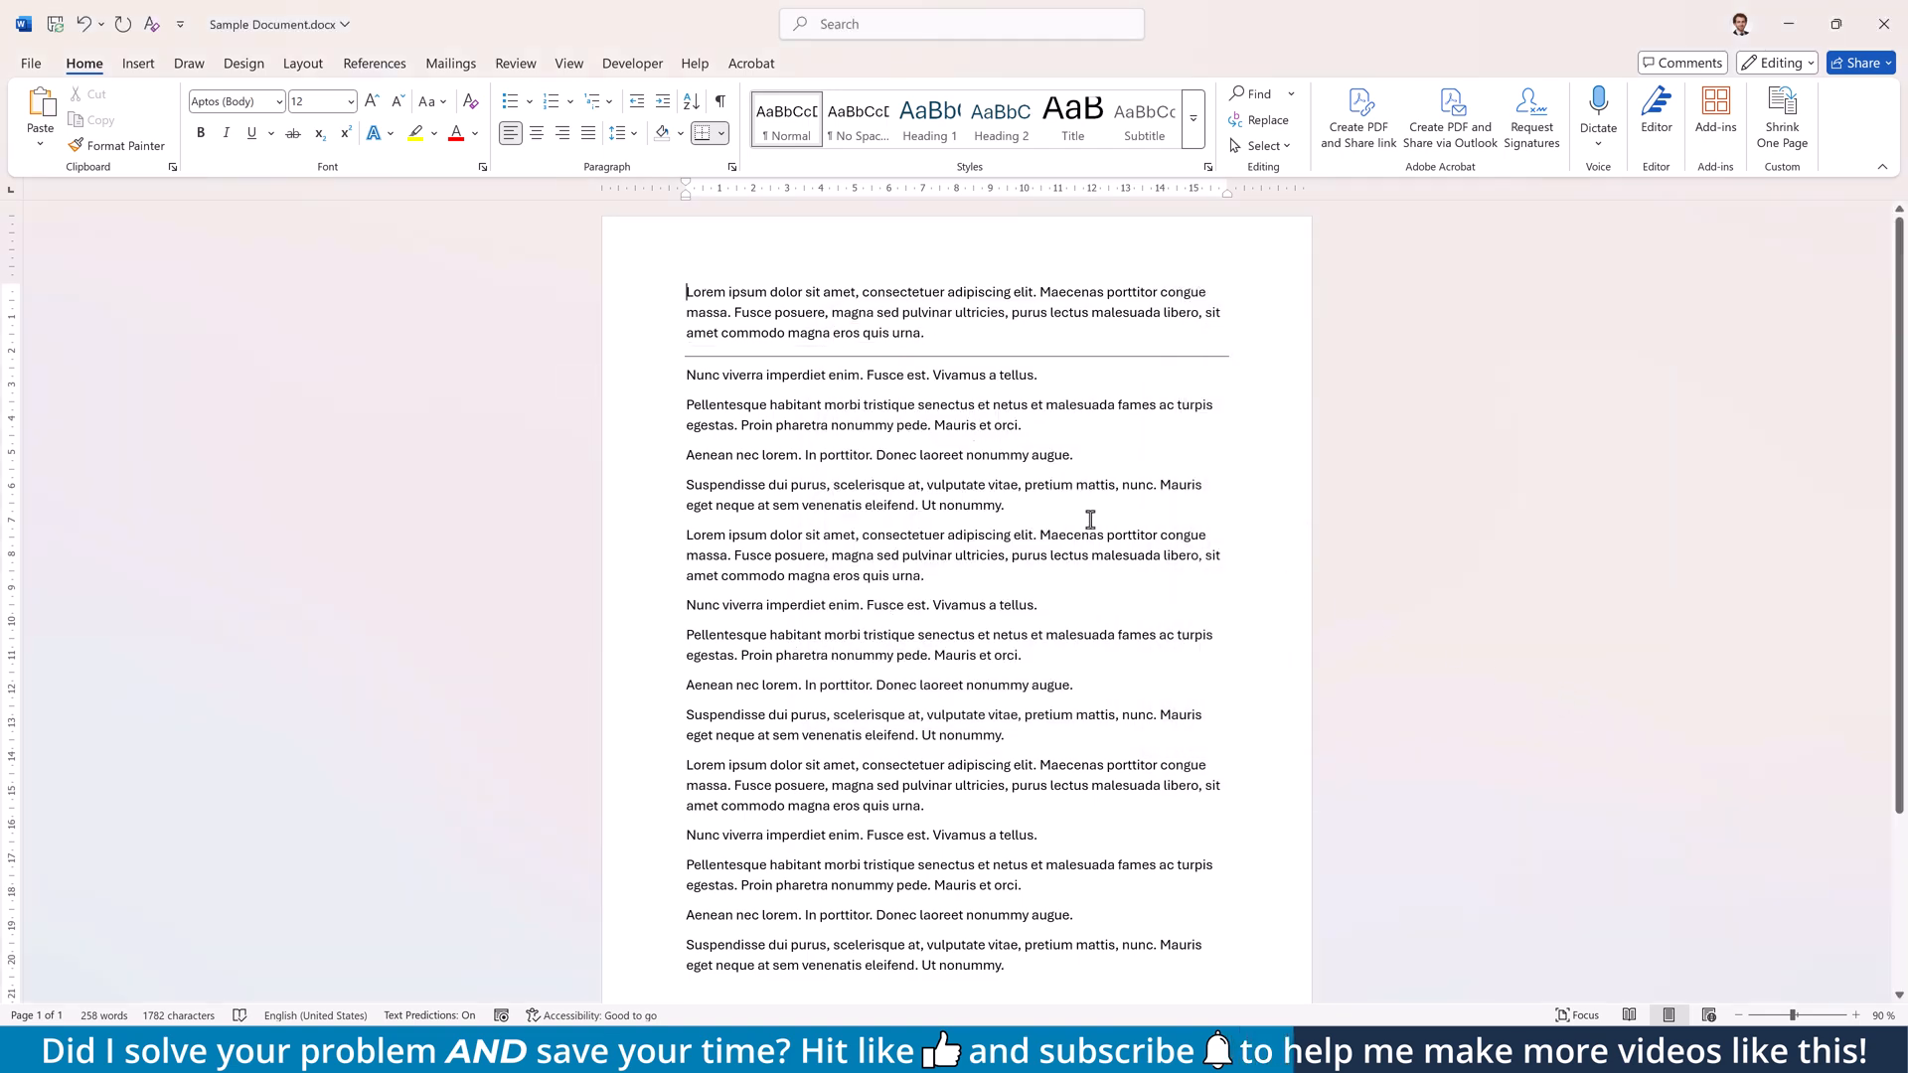
mouse_move(968, 361)
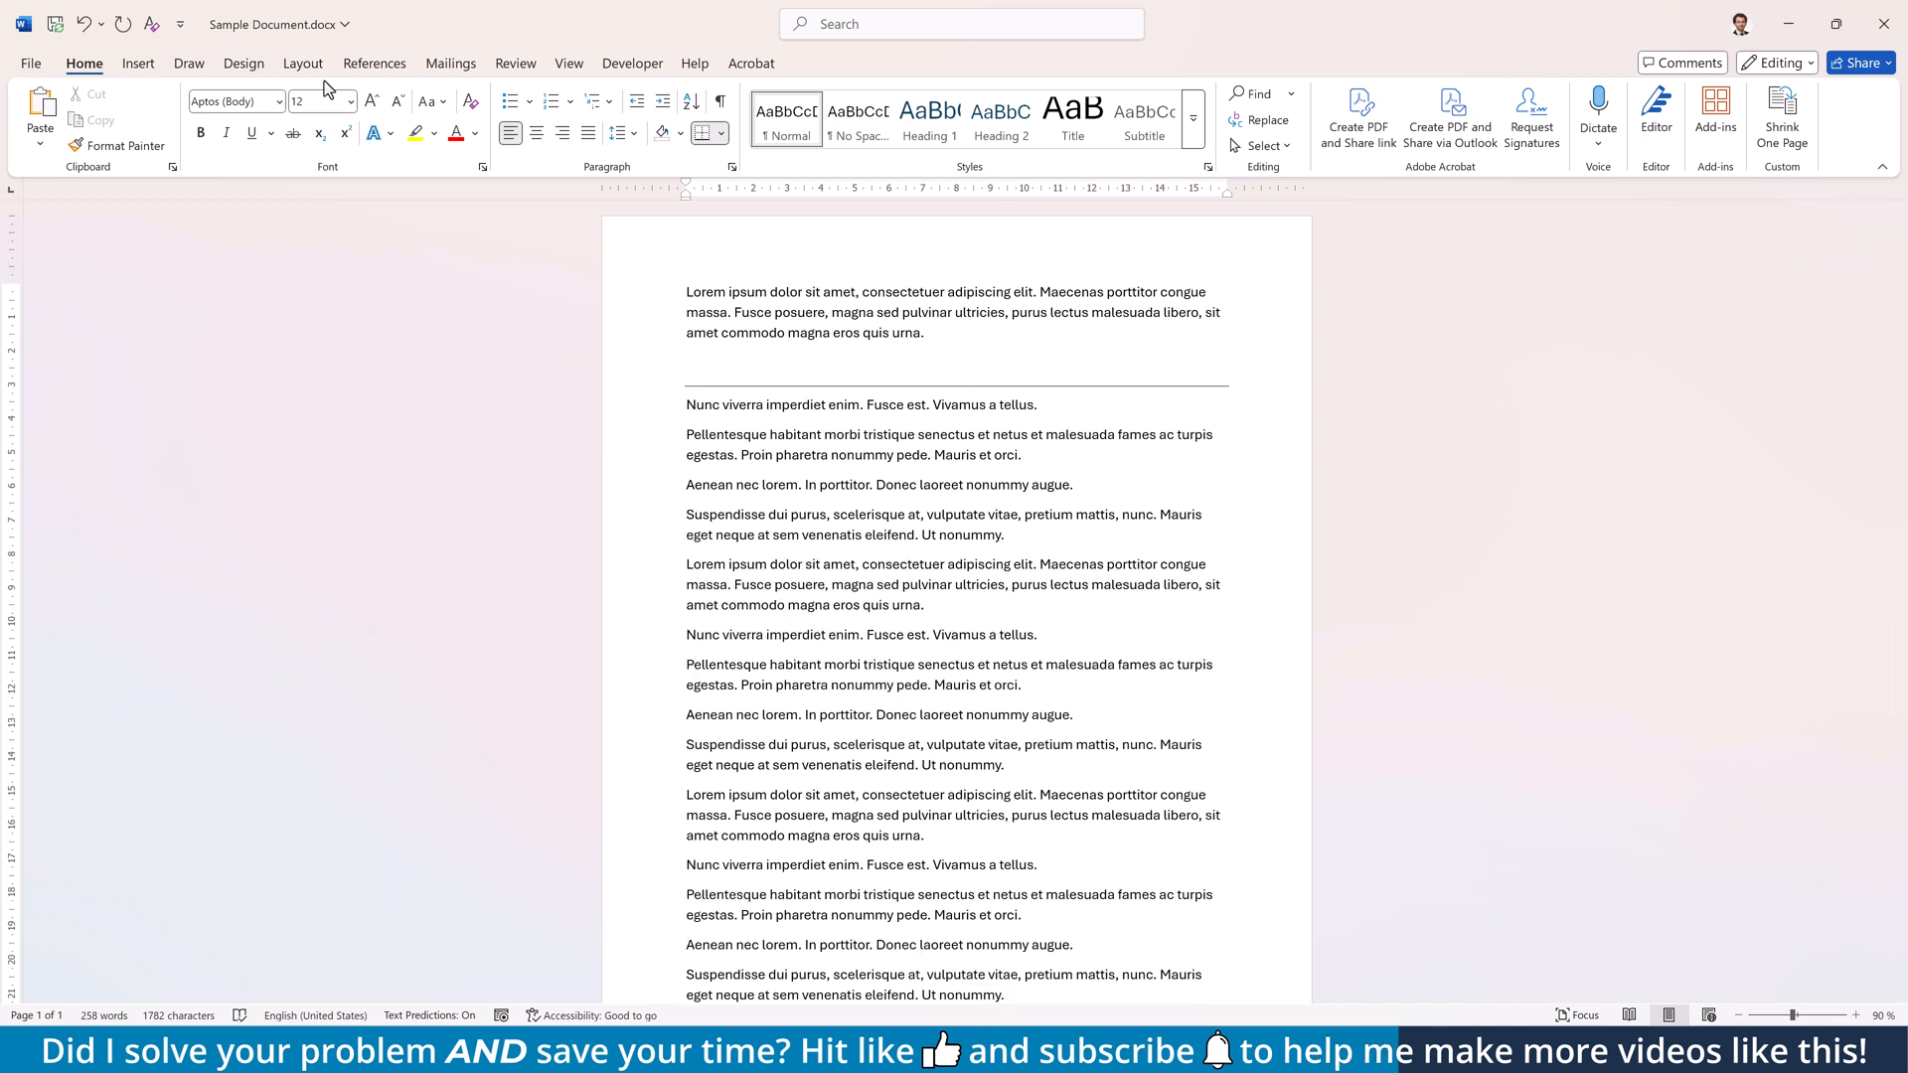
Set the paragraph's left and right indents to -2,5 cm so the rule spans the page.
left_click(302, 62)
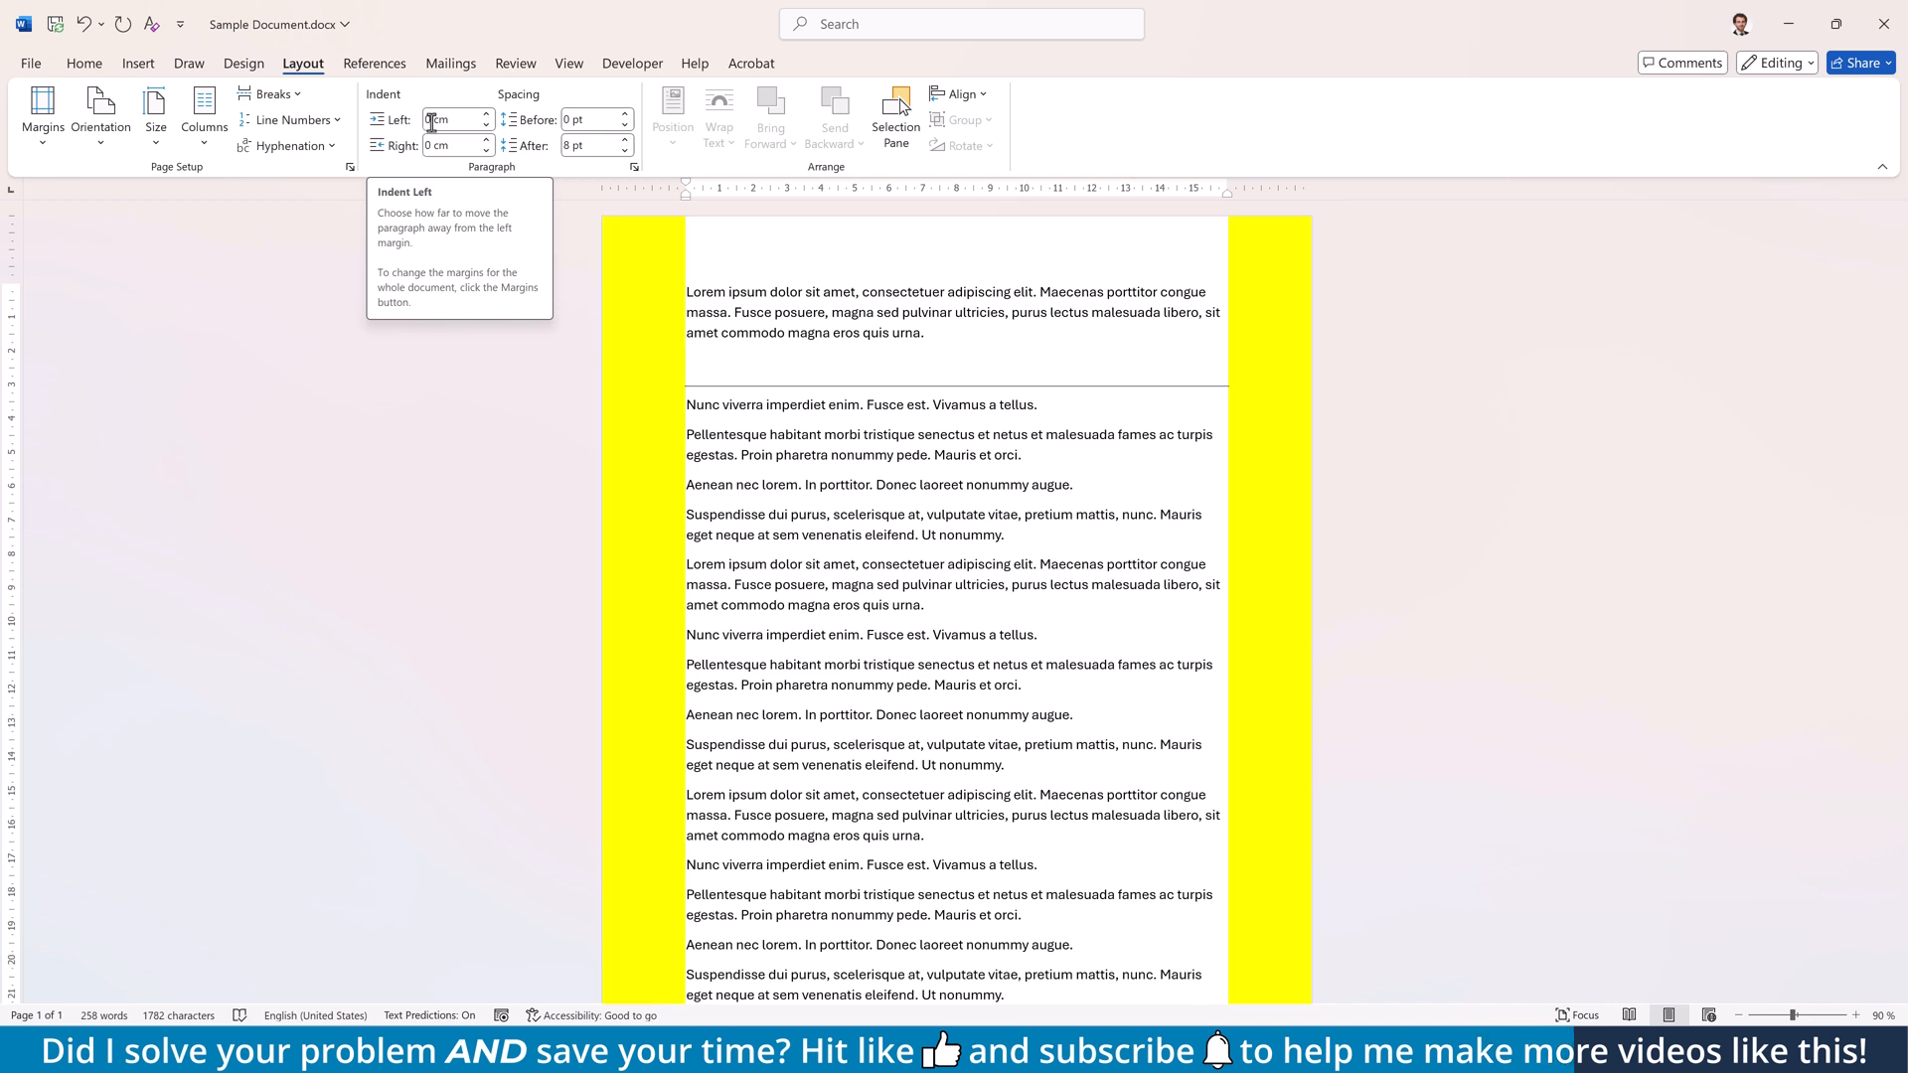
type("-2,5")
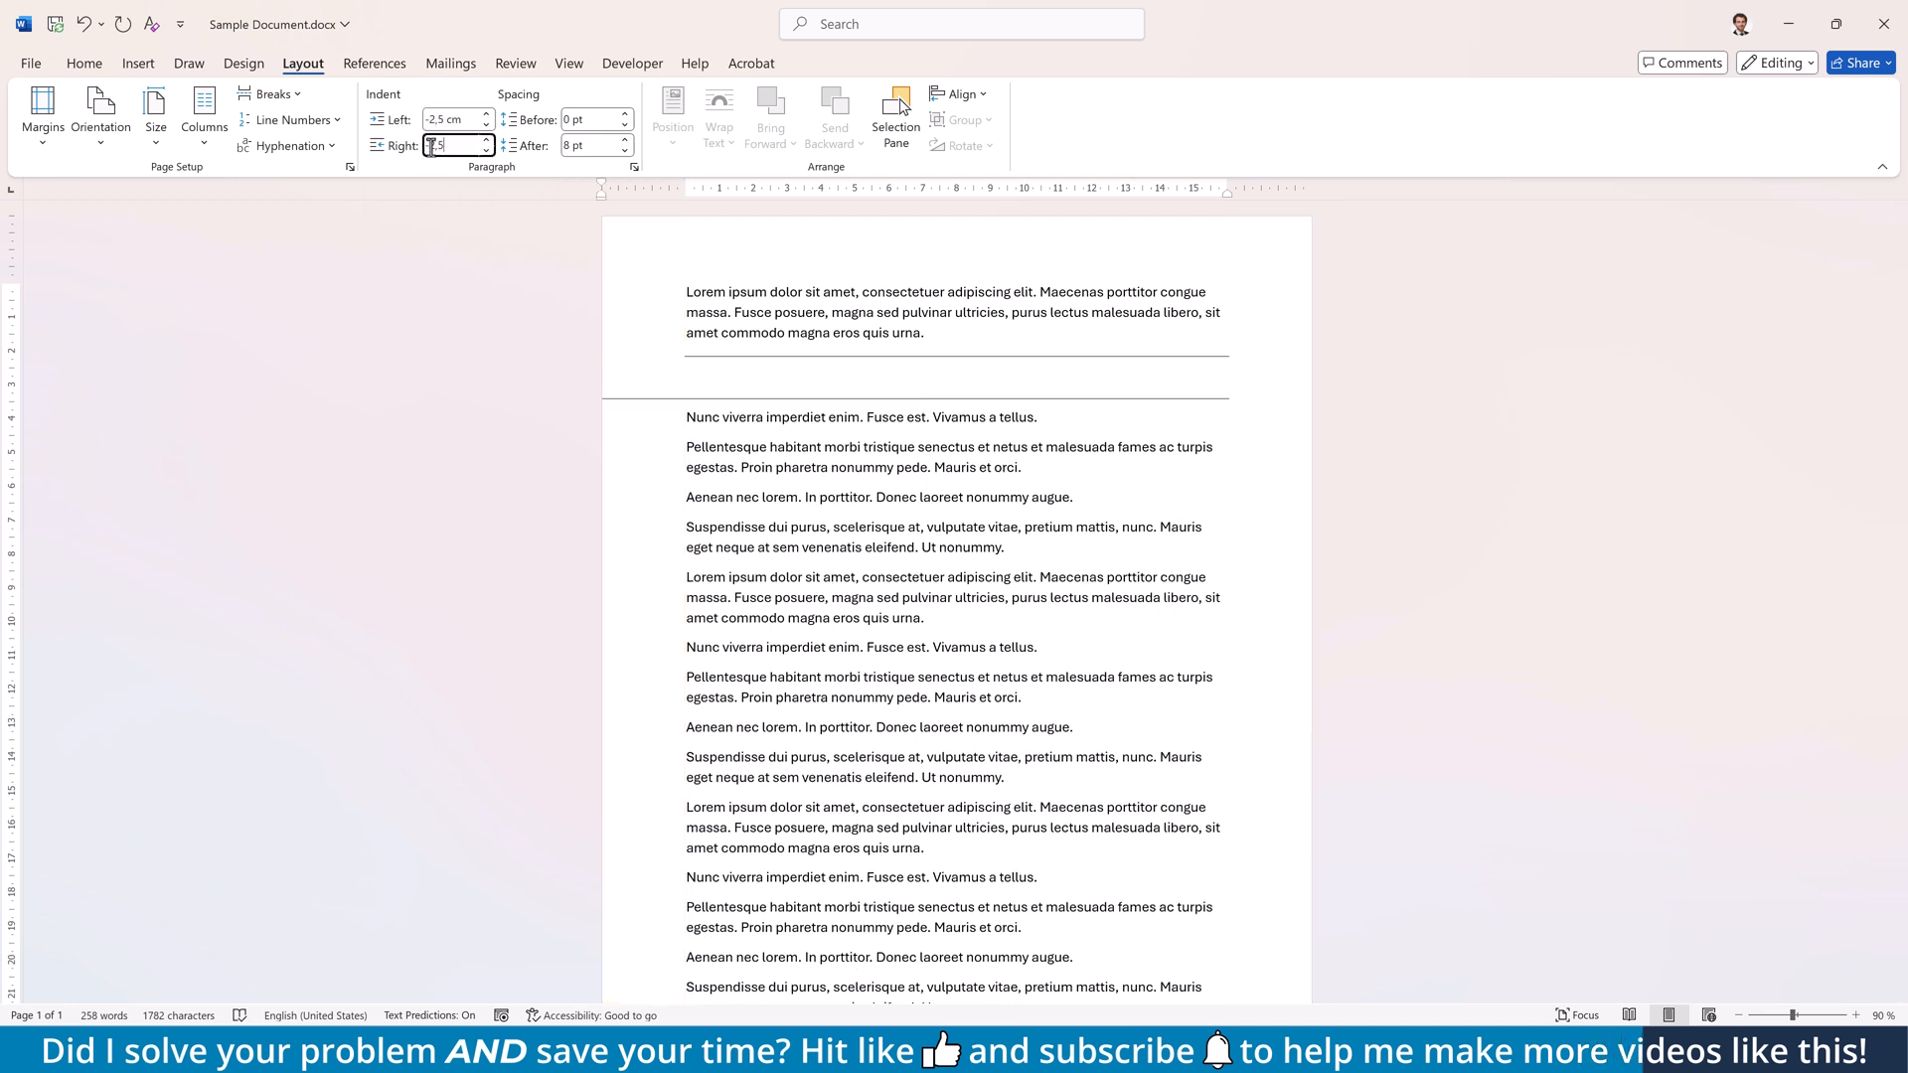
left_click(84, 64)
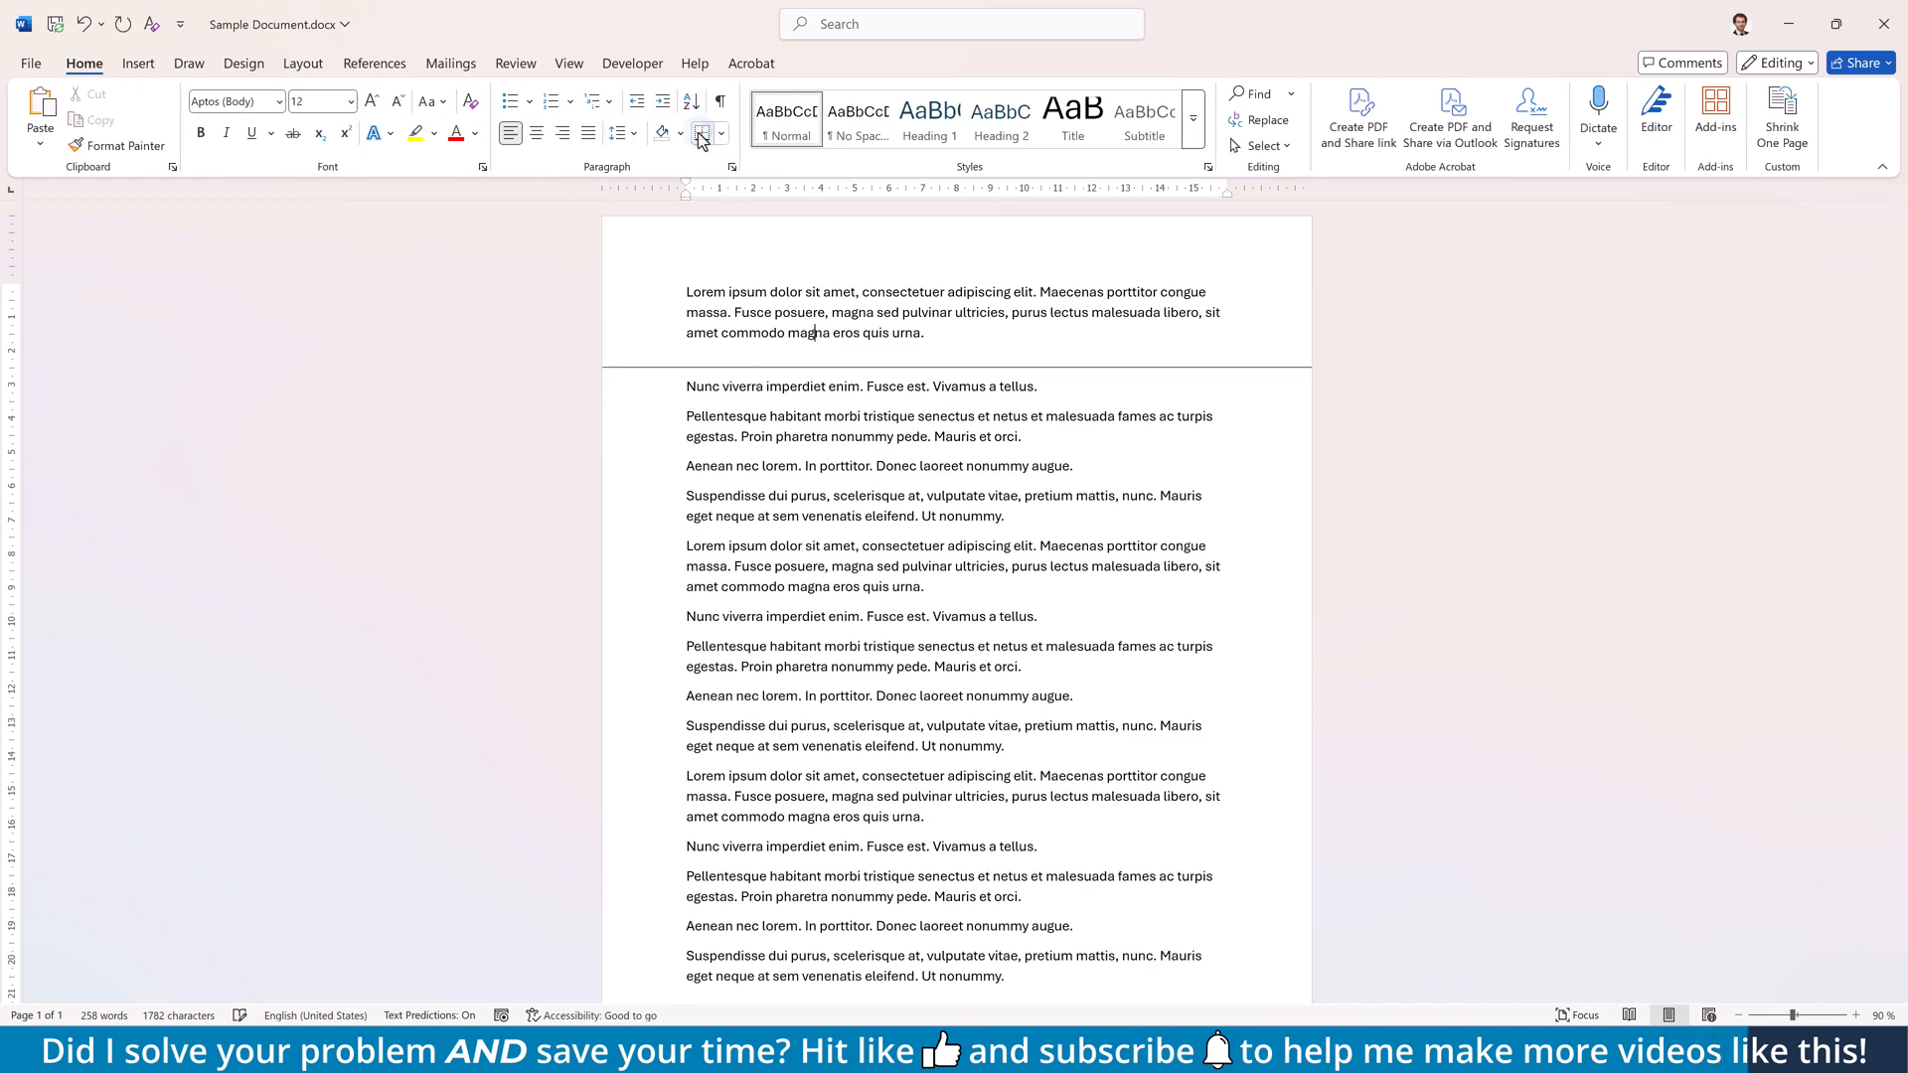
Select the rule paragraph and raise its Spacing After to 18 pt.
left_click(303, 64)
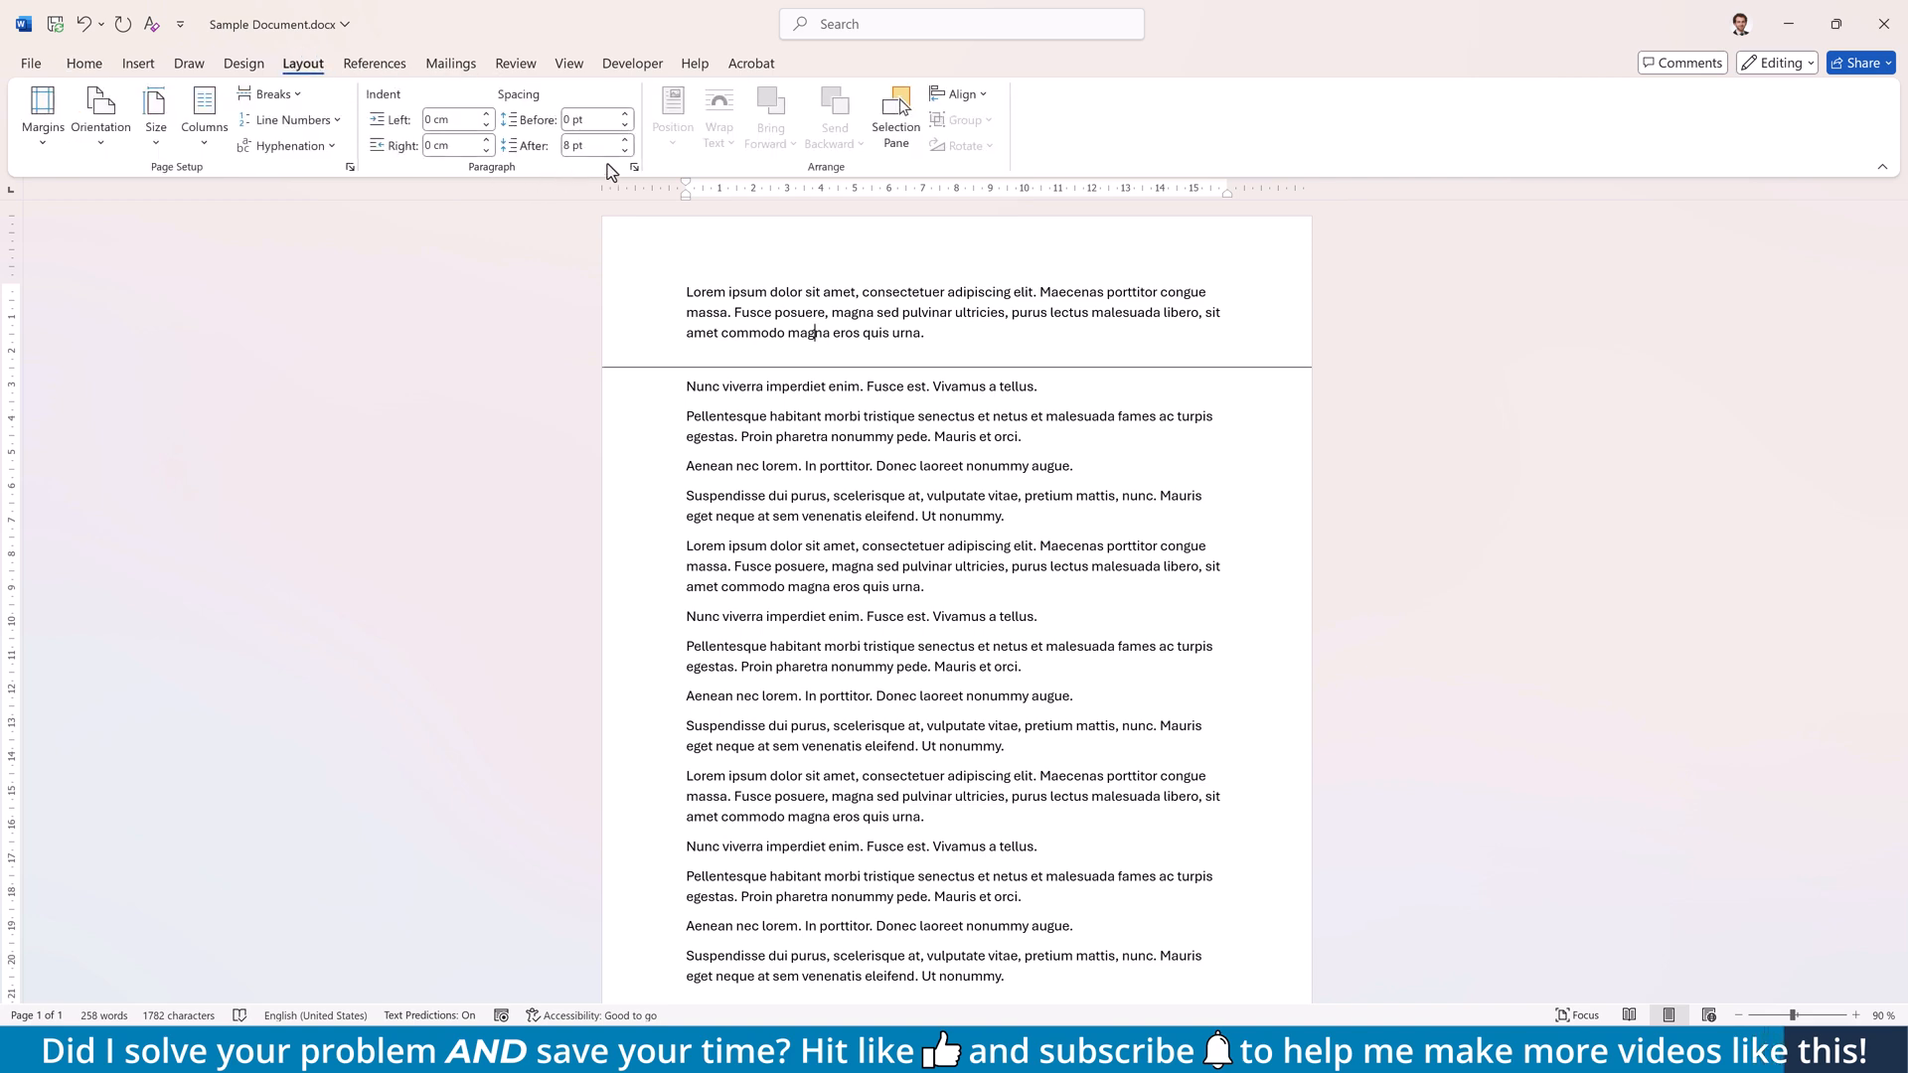
left_click(622, 149)
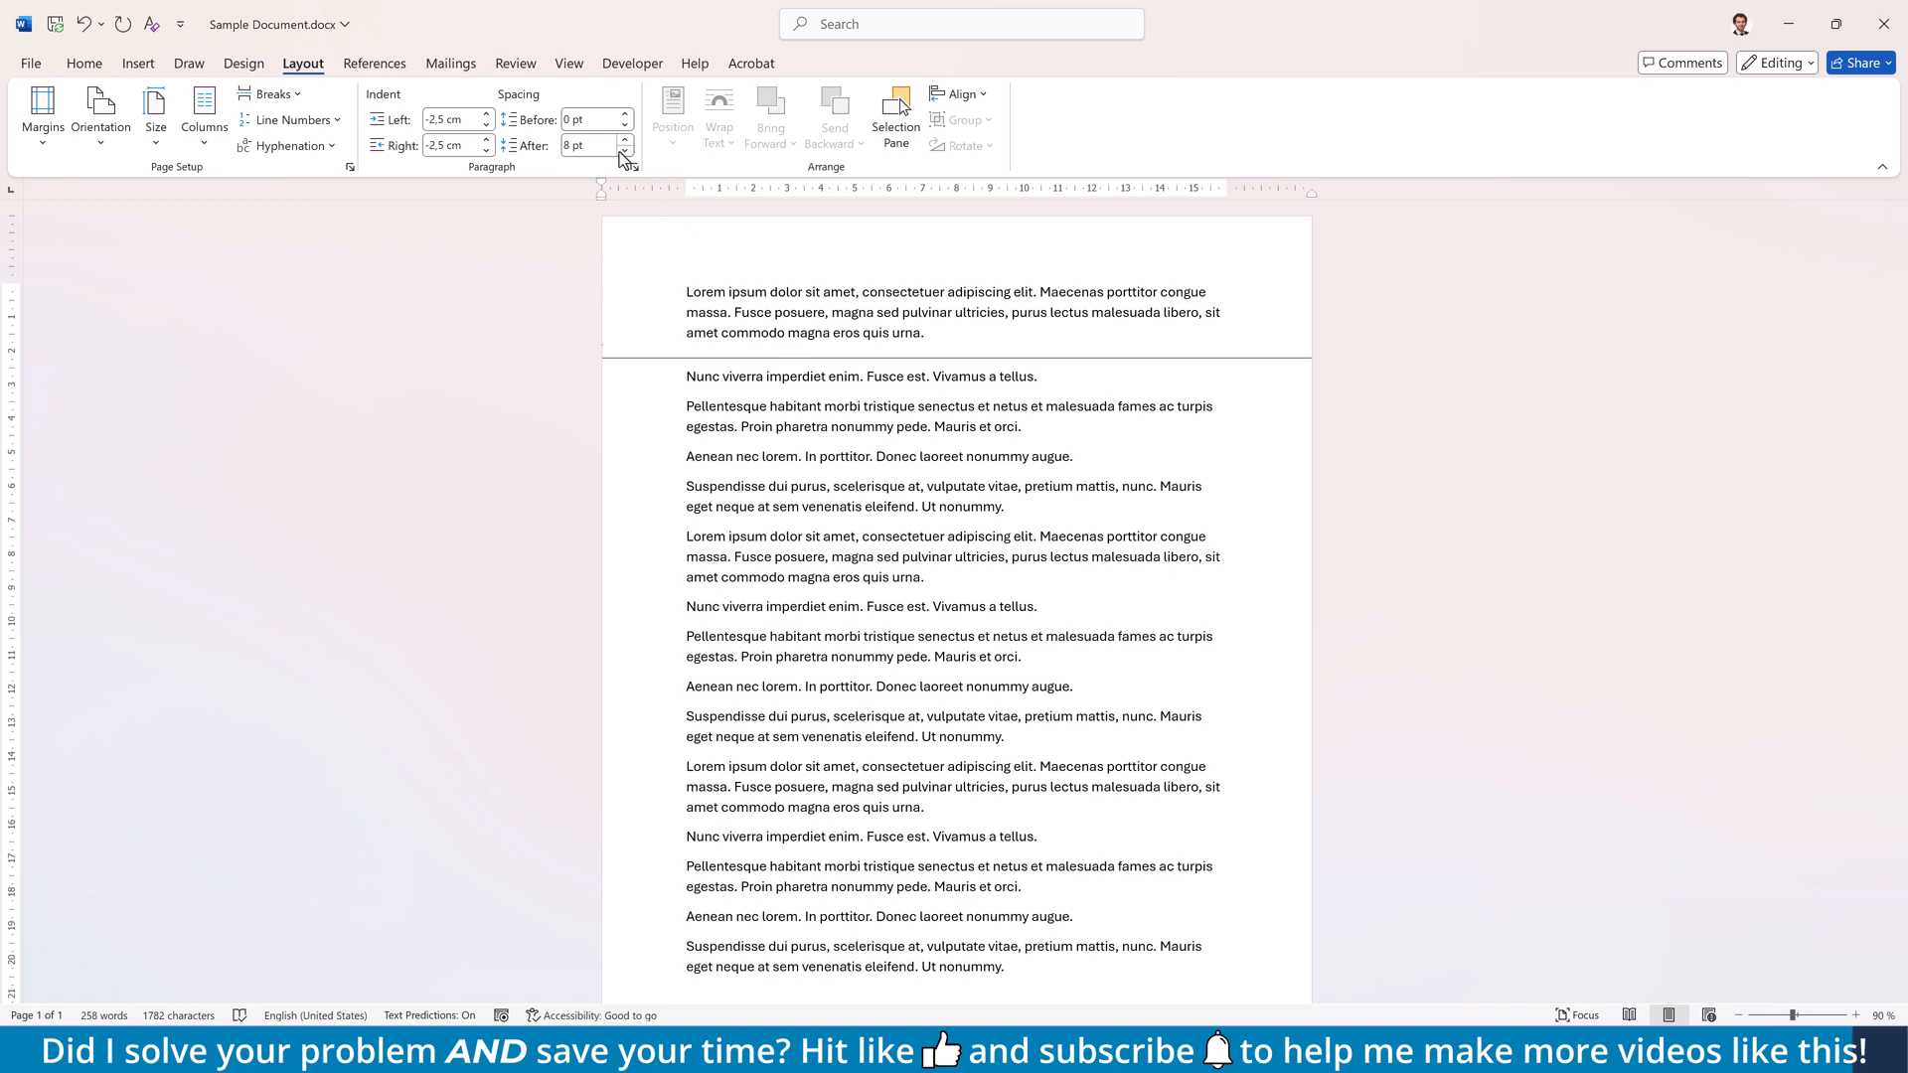
left_click(624, 113)
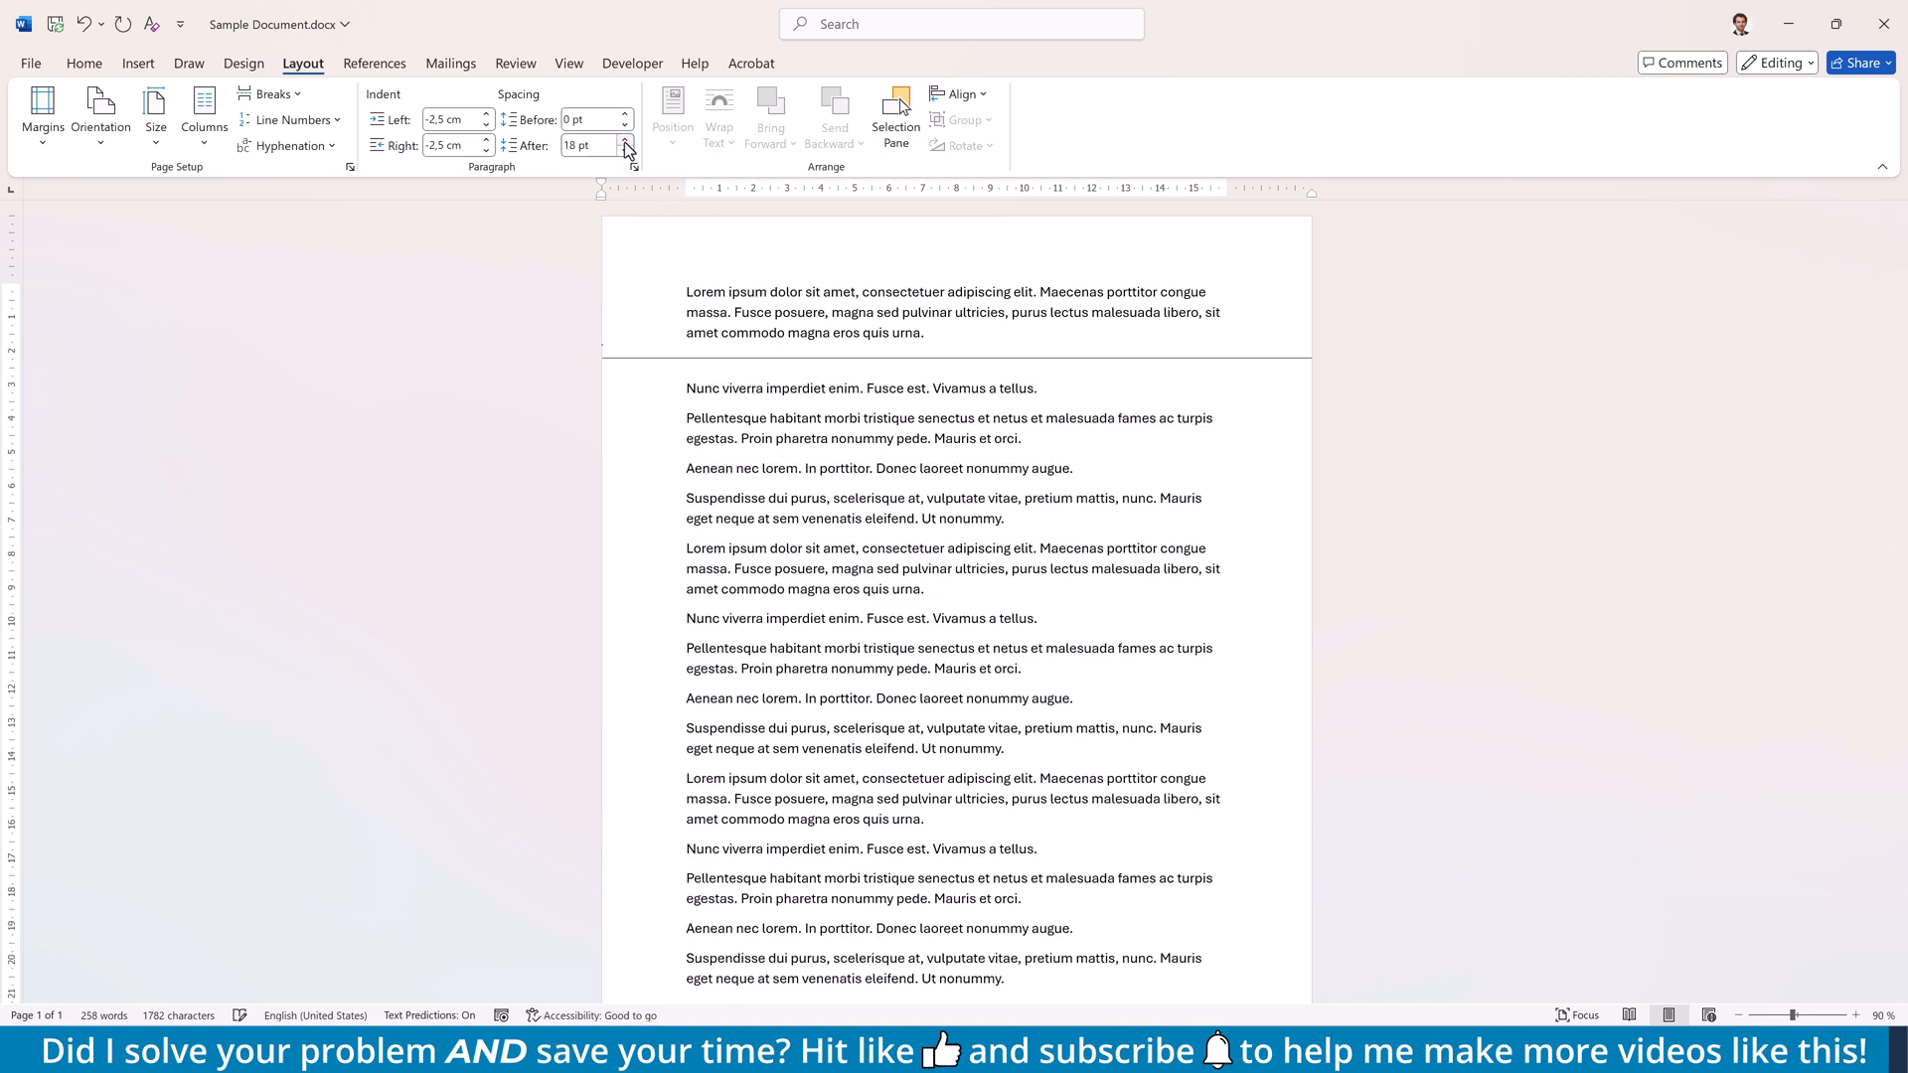